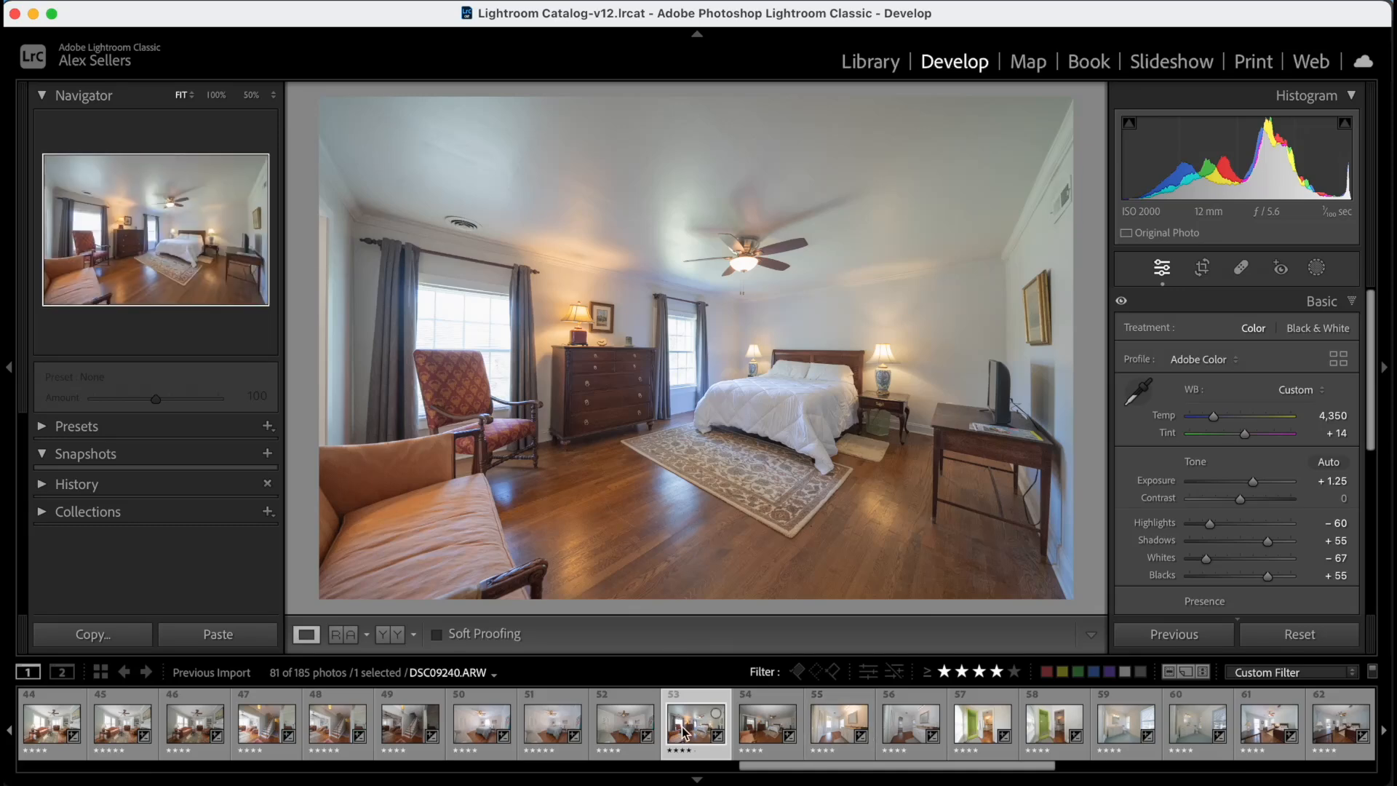
mouse_move(1249, 459)
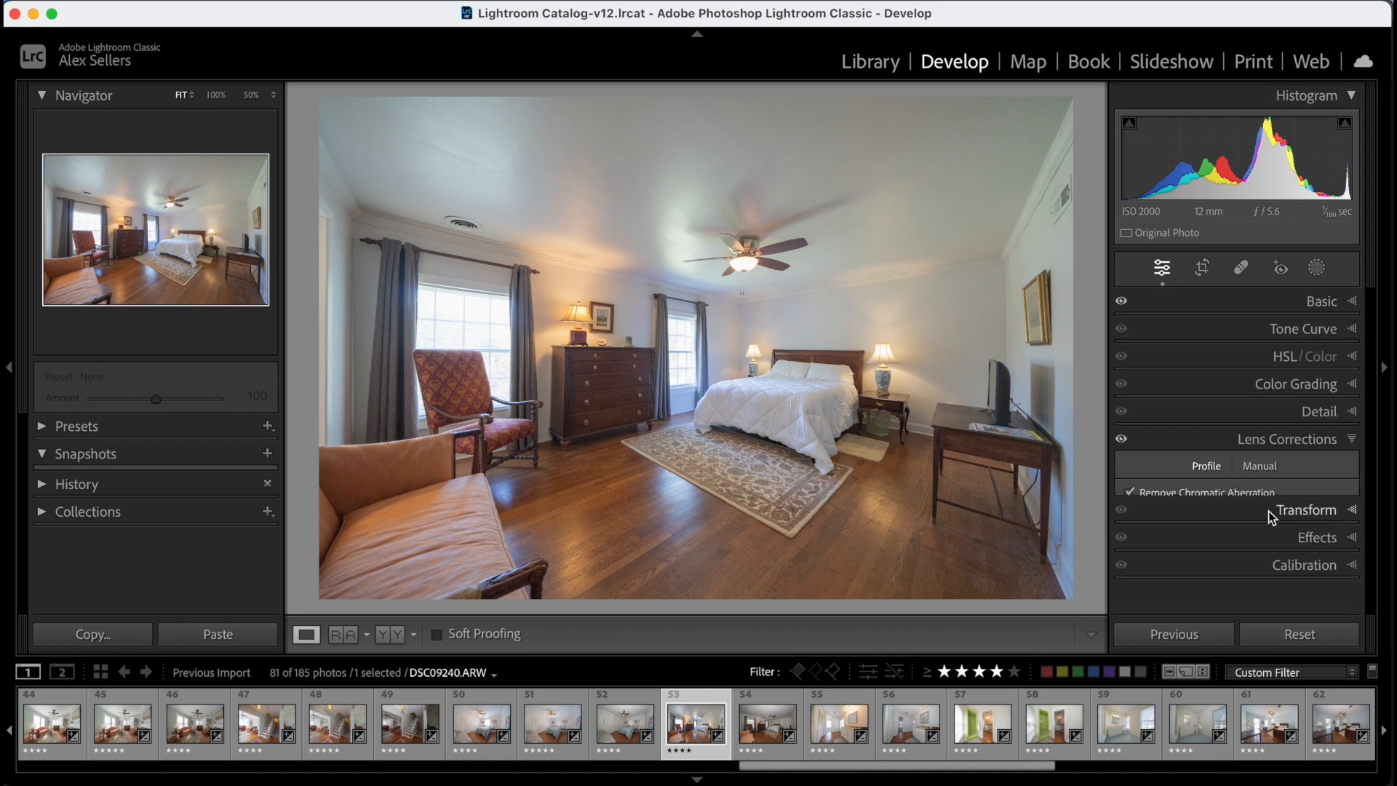
Copy the ambient shot's develop settings and confirm the flash shot uses Sony FE profile corrections
click(1130, 373)
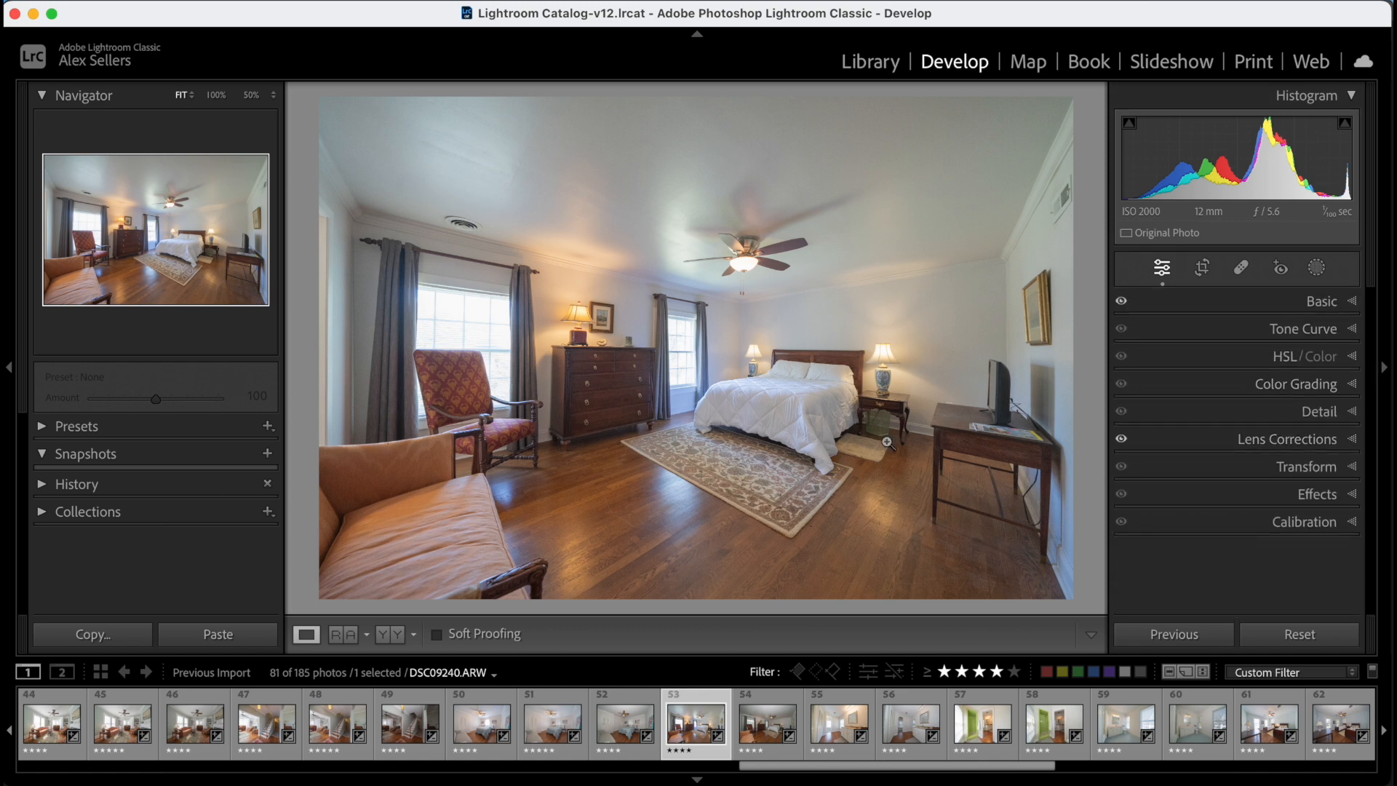
click(92, 634)
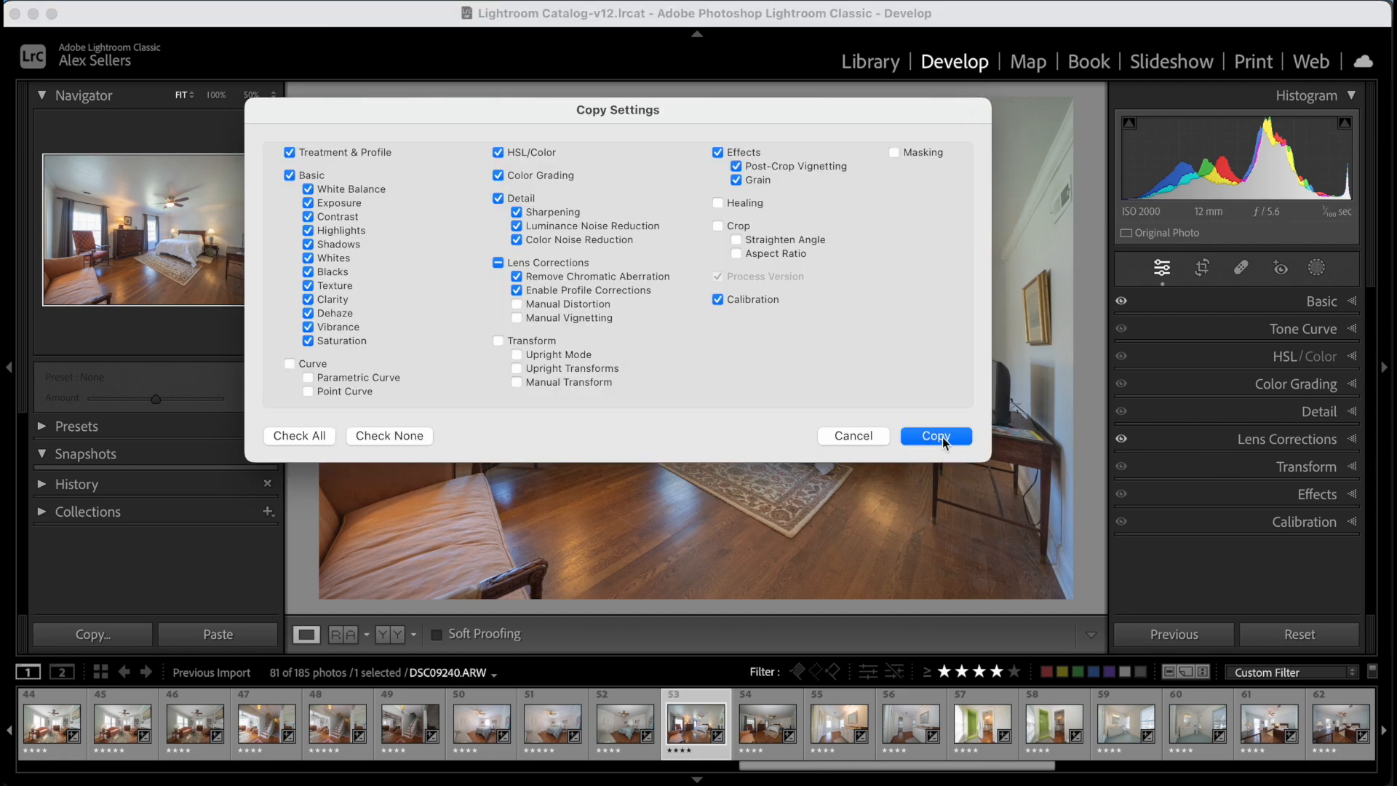
click(935, 436)
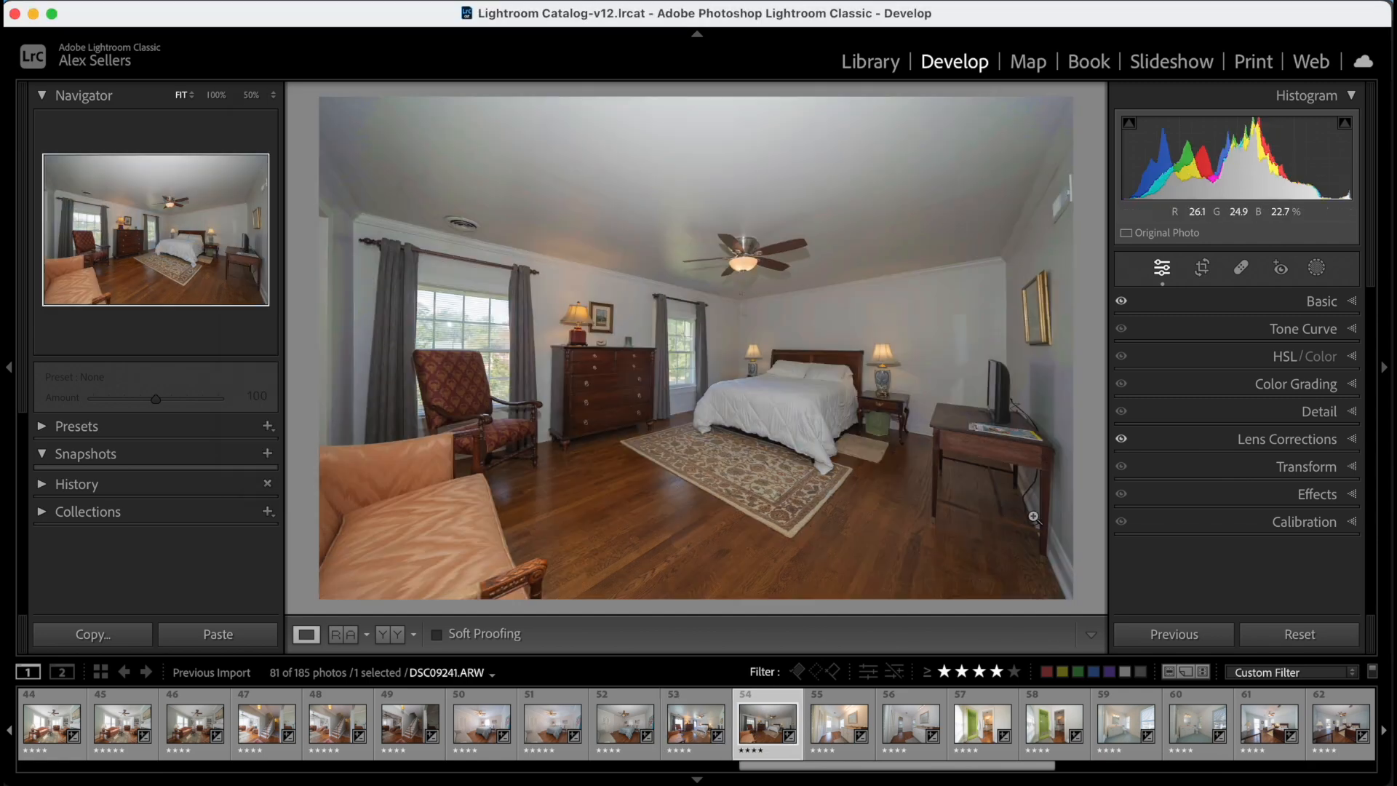
click(1321, 301)
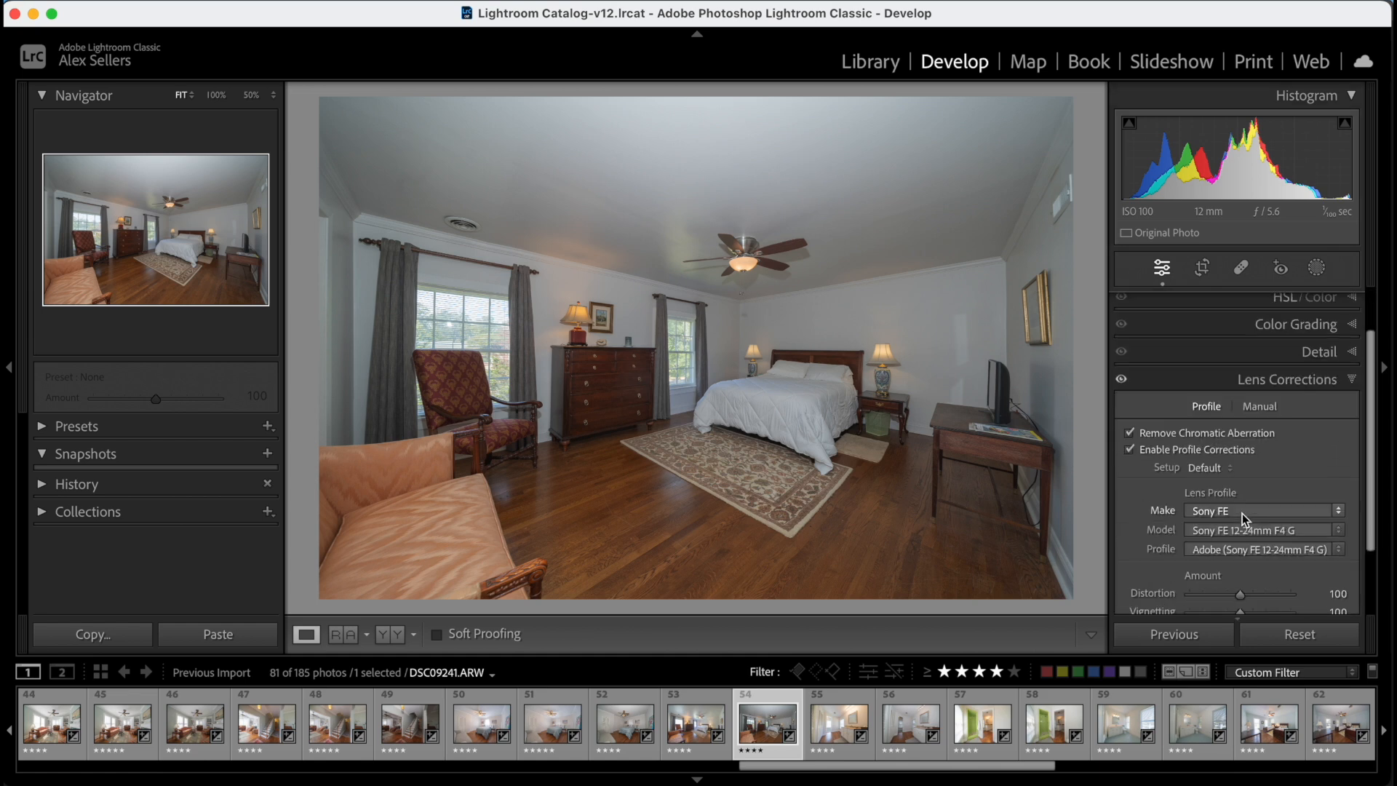
click(696, 722)
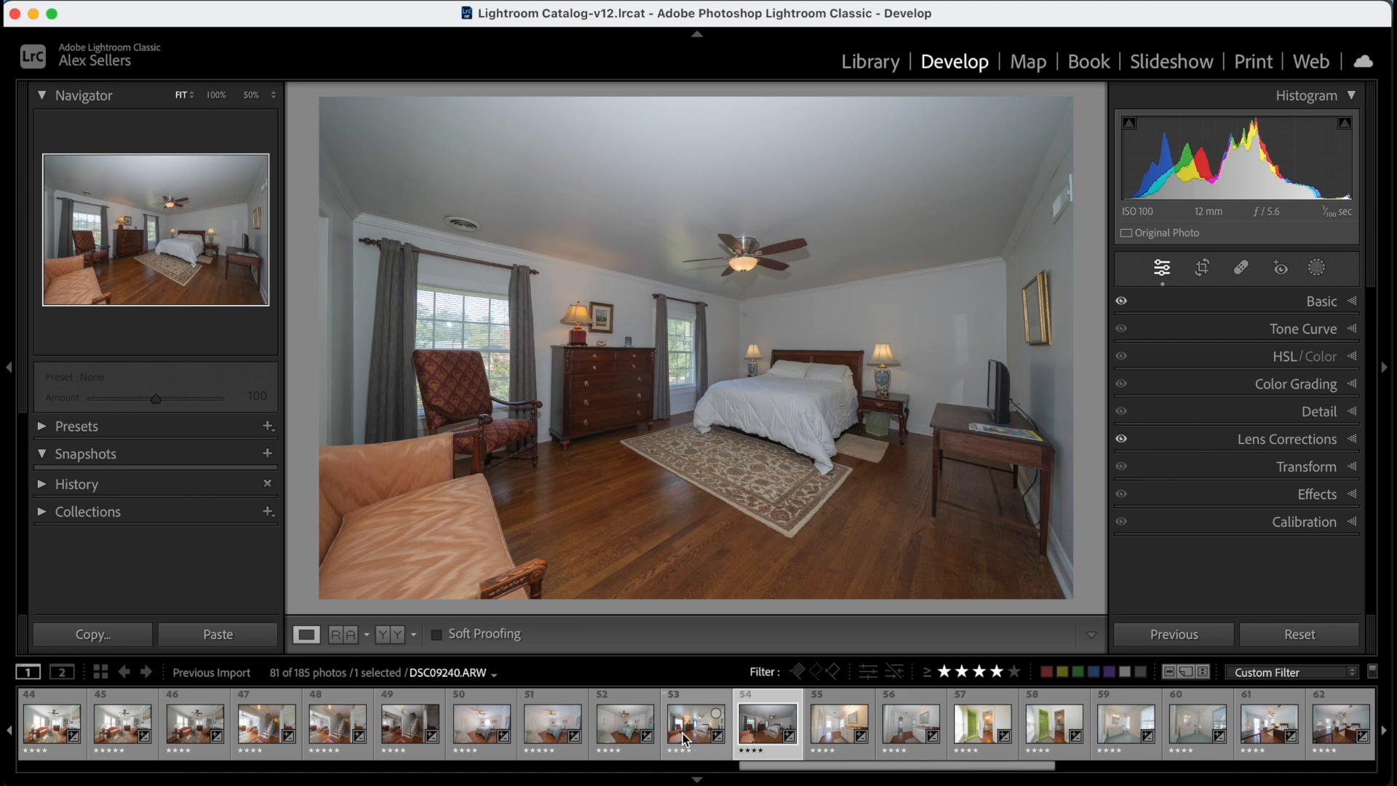
Select bedroom photos 53 and 54 and choose Edit In > Open as Layers in Photoshop
click(694, 722)
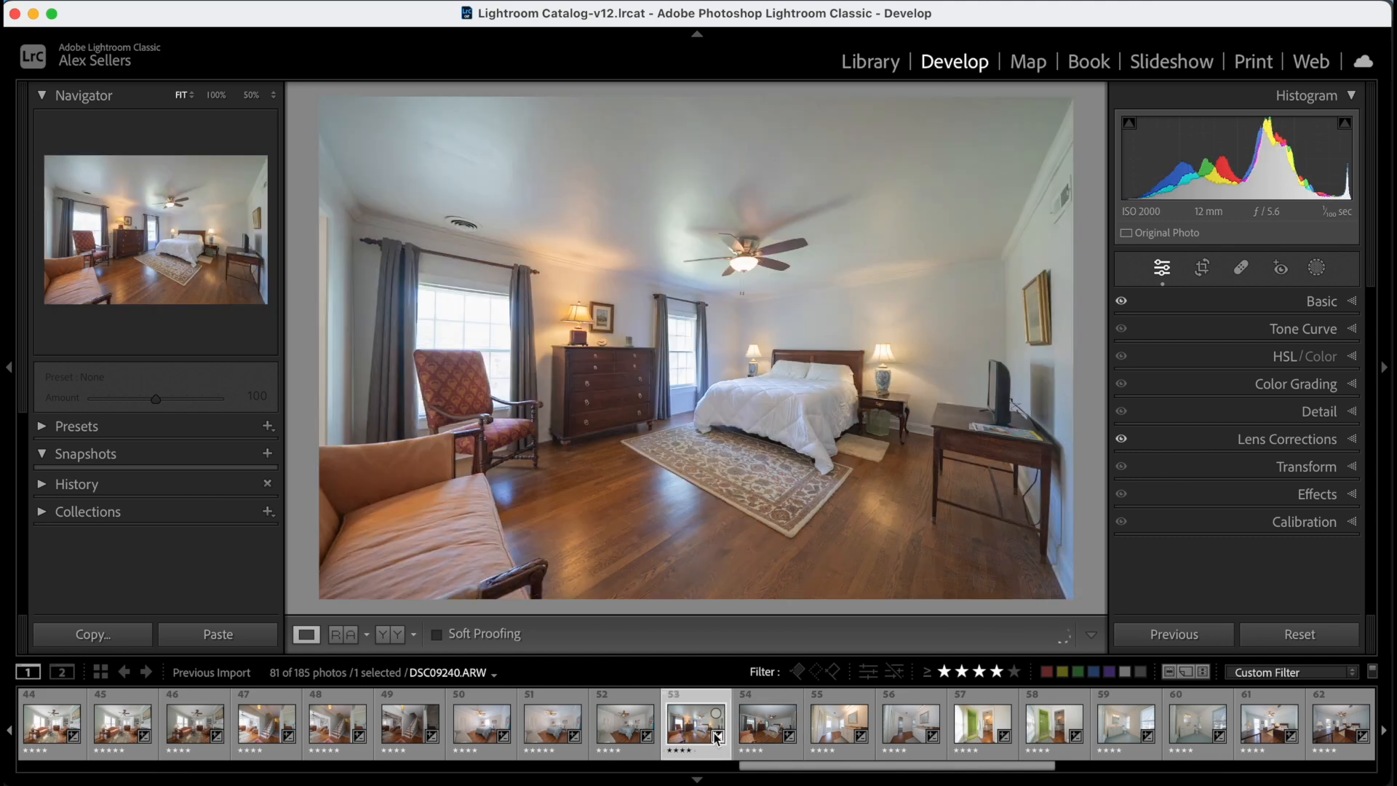
click(766, 721)
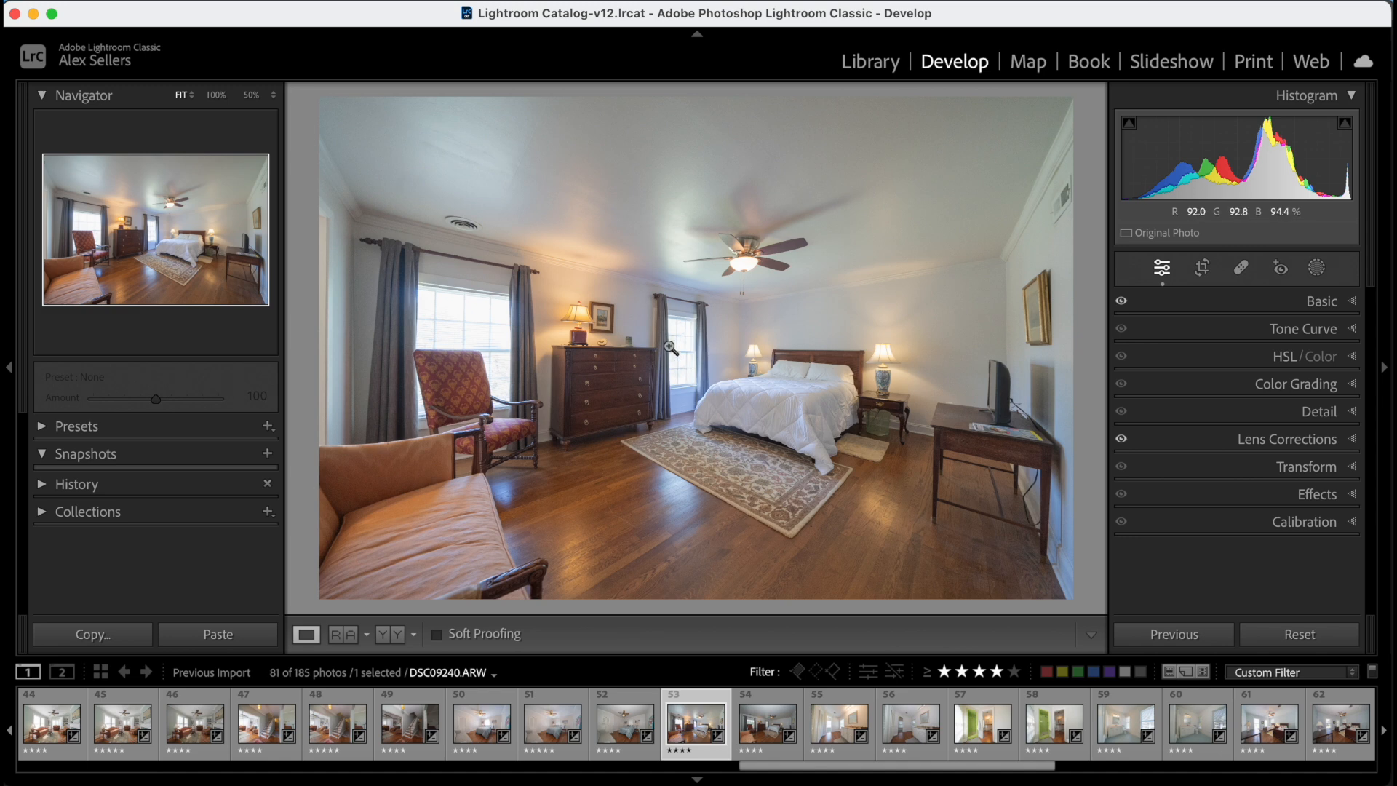
mouse_move(697, 500)
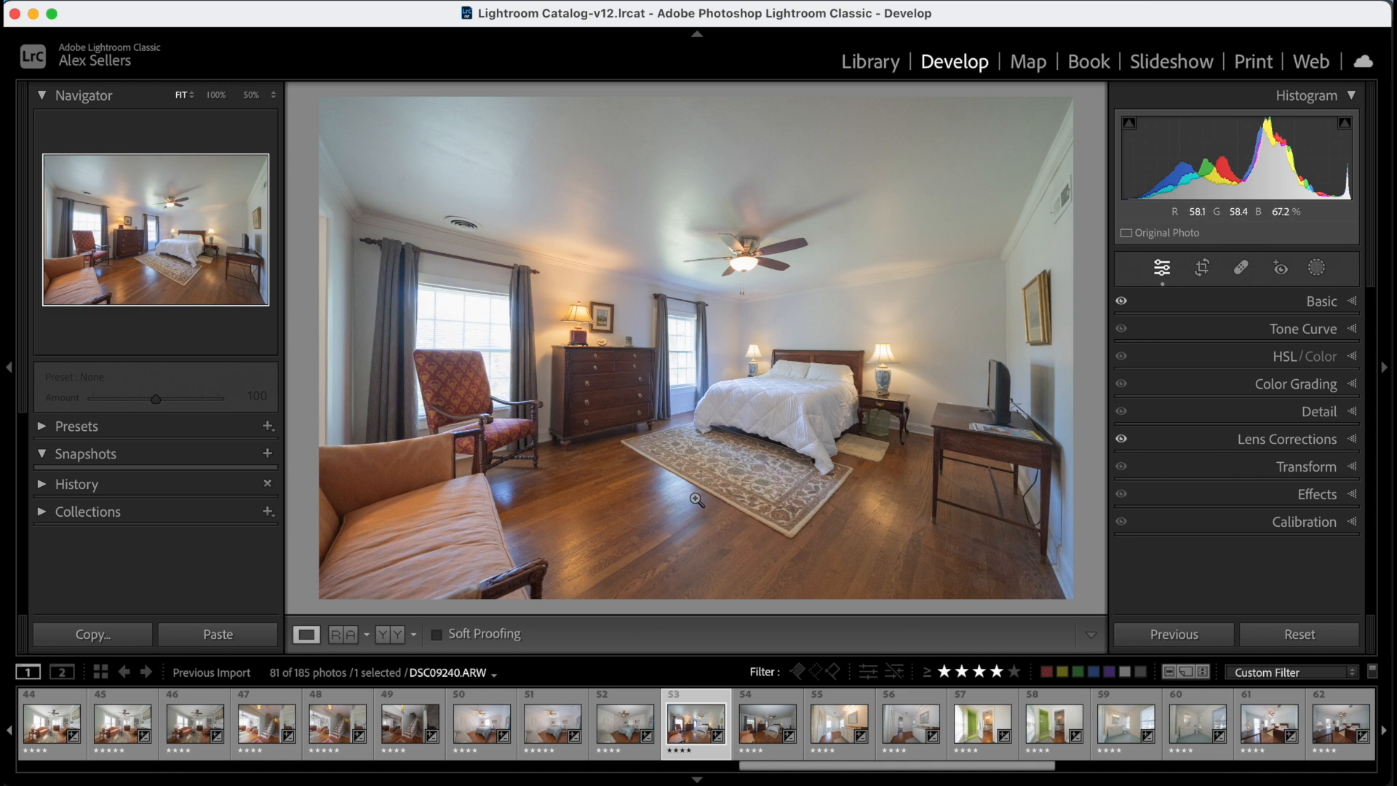
mouse_move(842, 502)
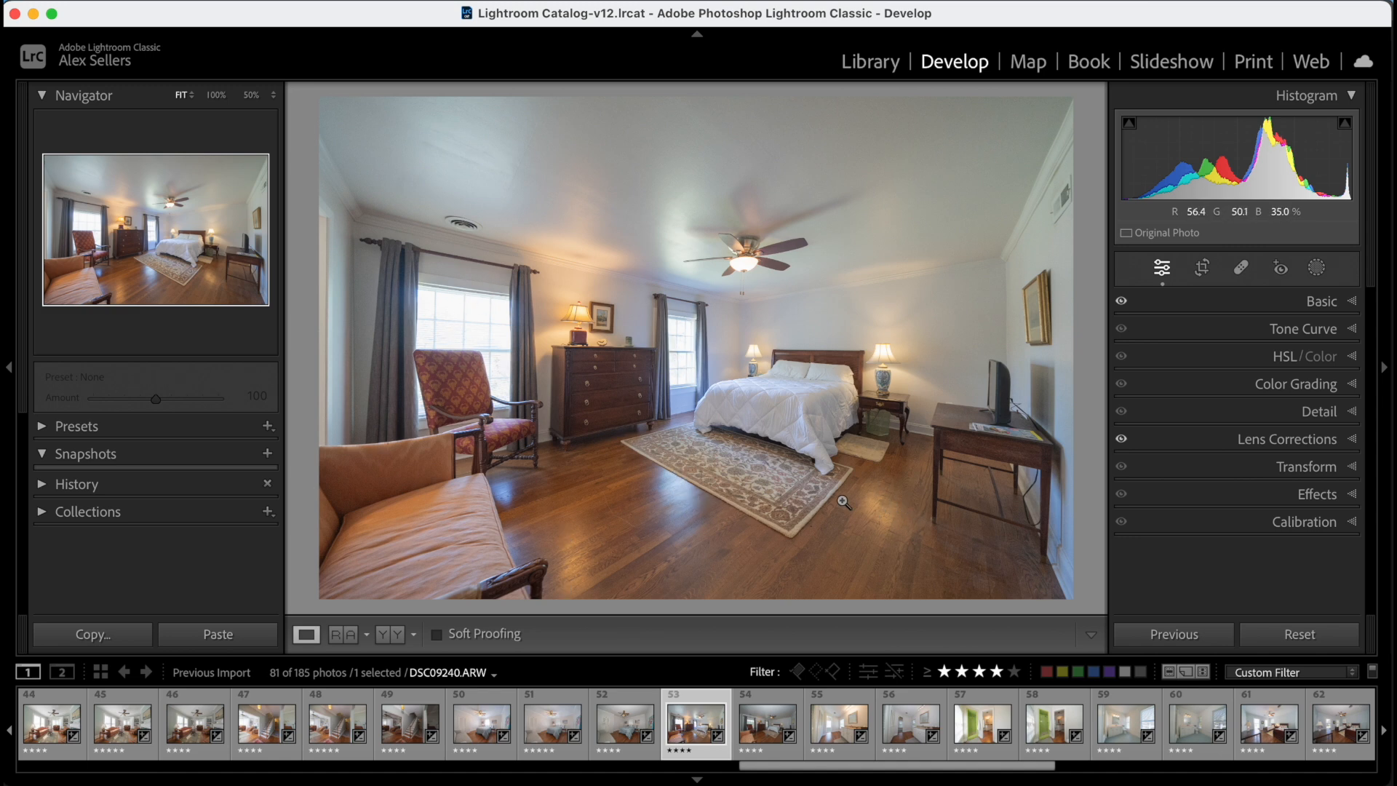
click(765, 721)
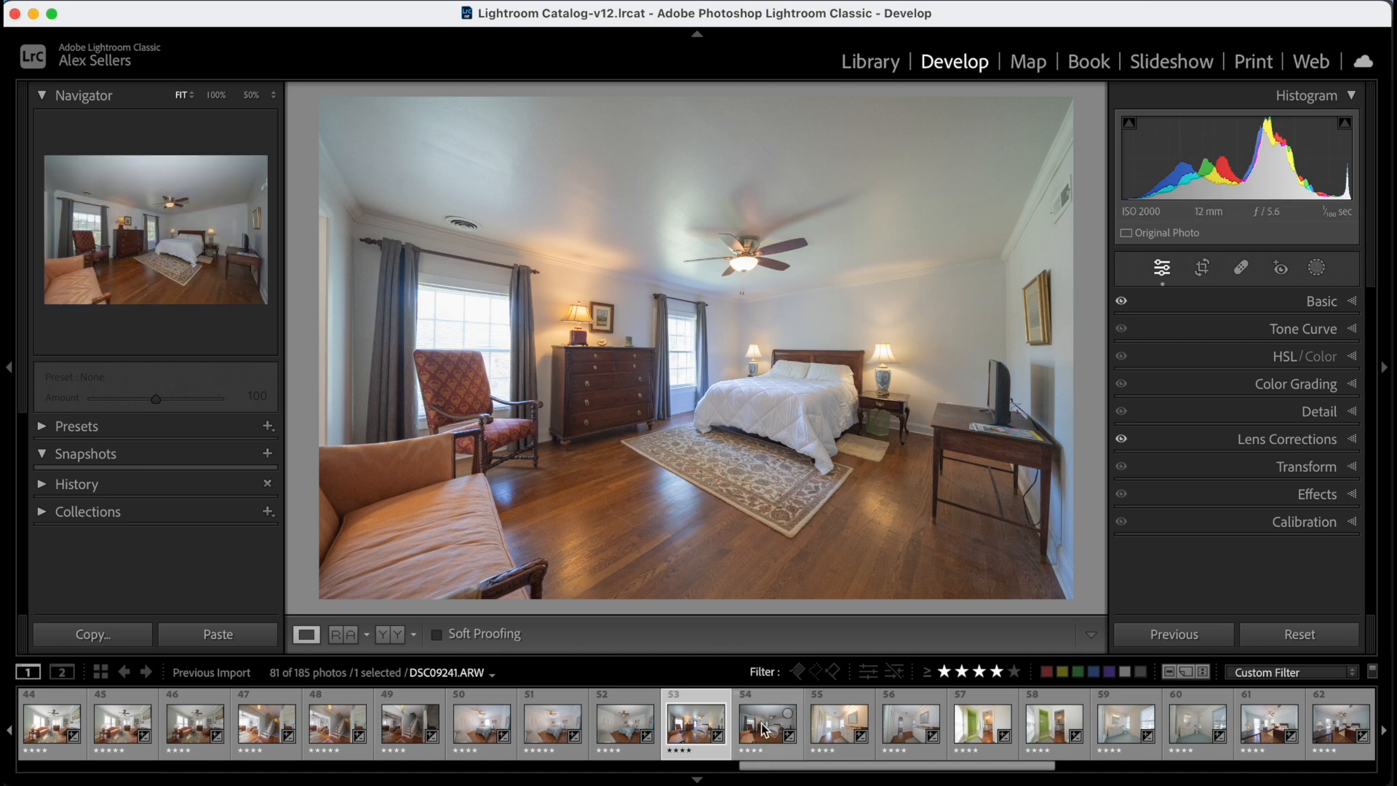
click(766, 722)
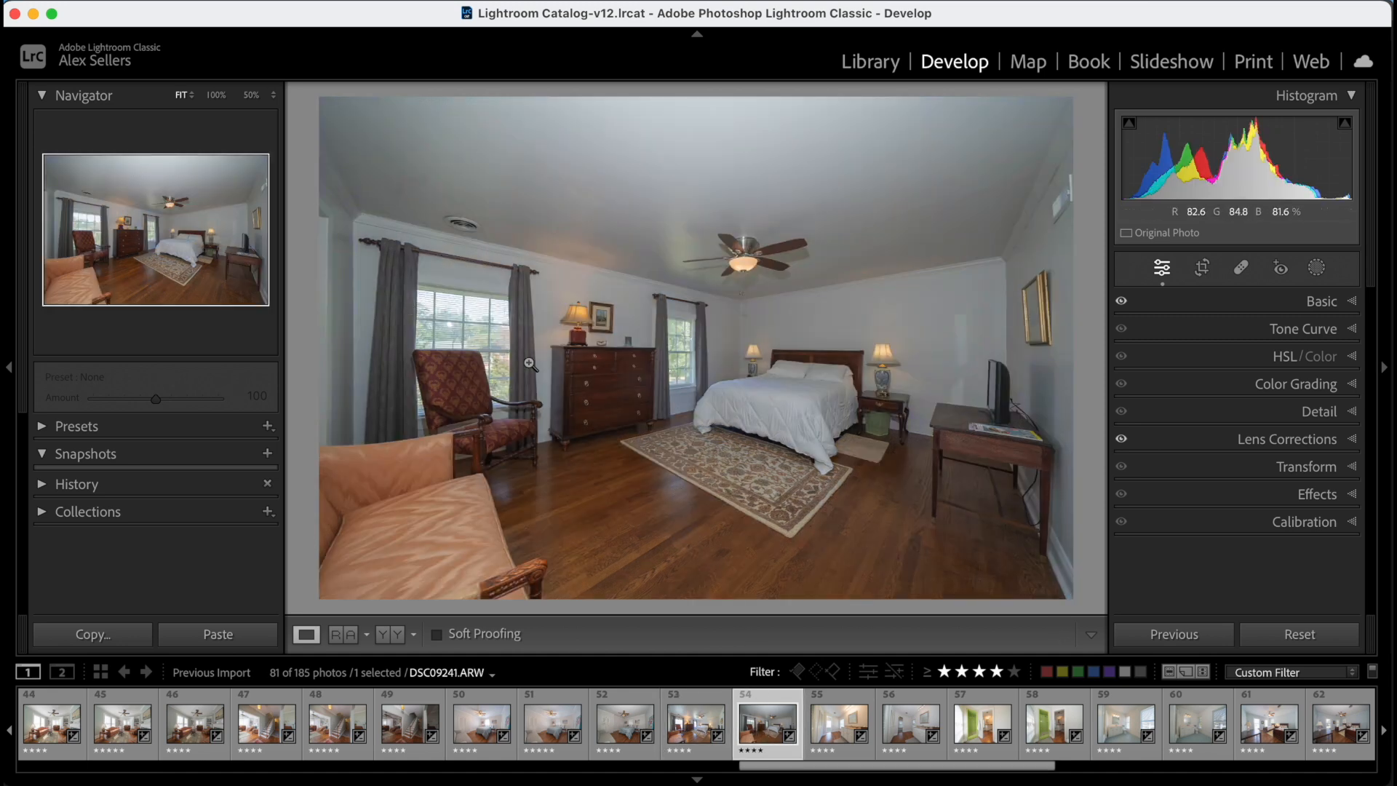
right_click(682, 722)
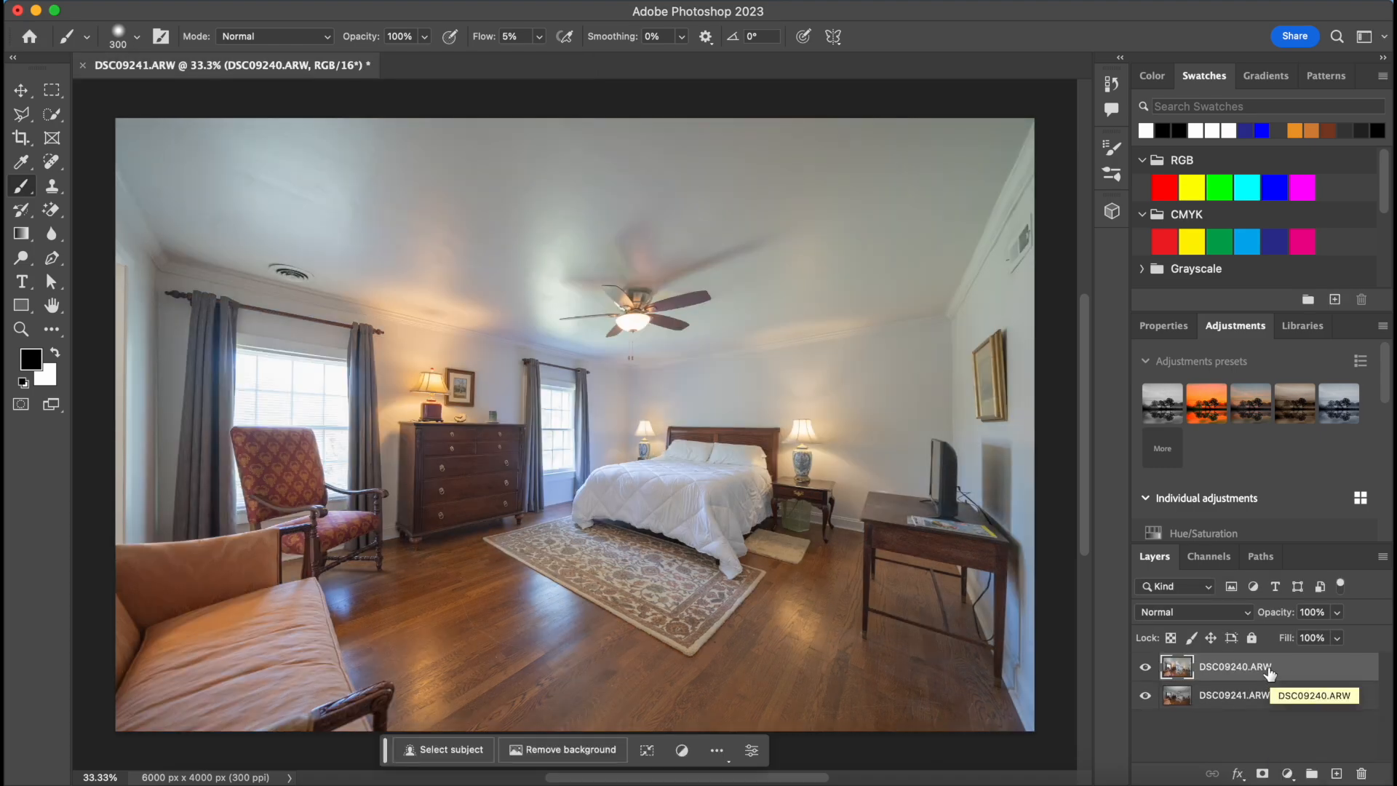
Select both bedroom layers and run Auto-Align Layers with Auto projection
click(1234, 695)
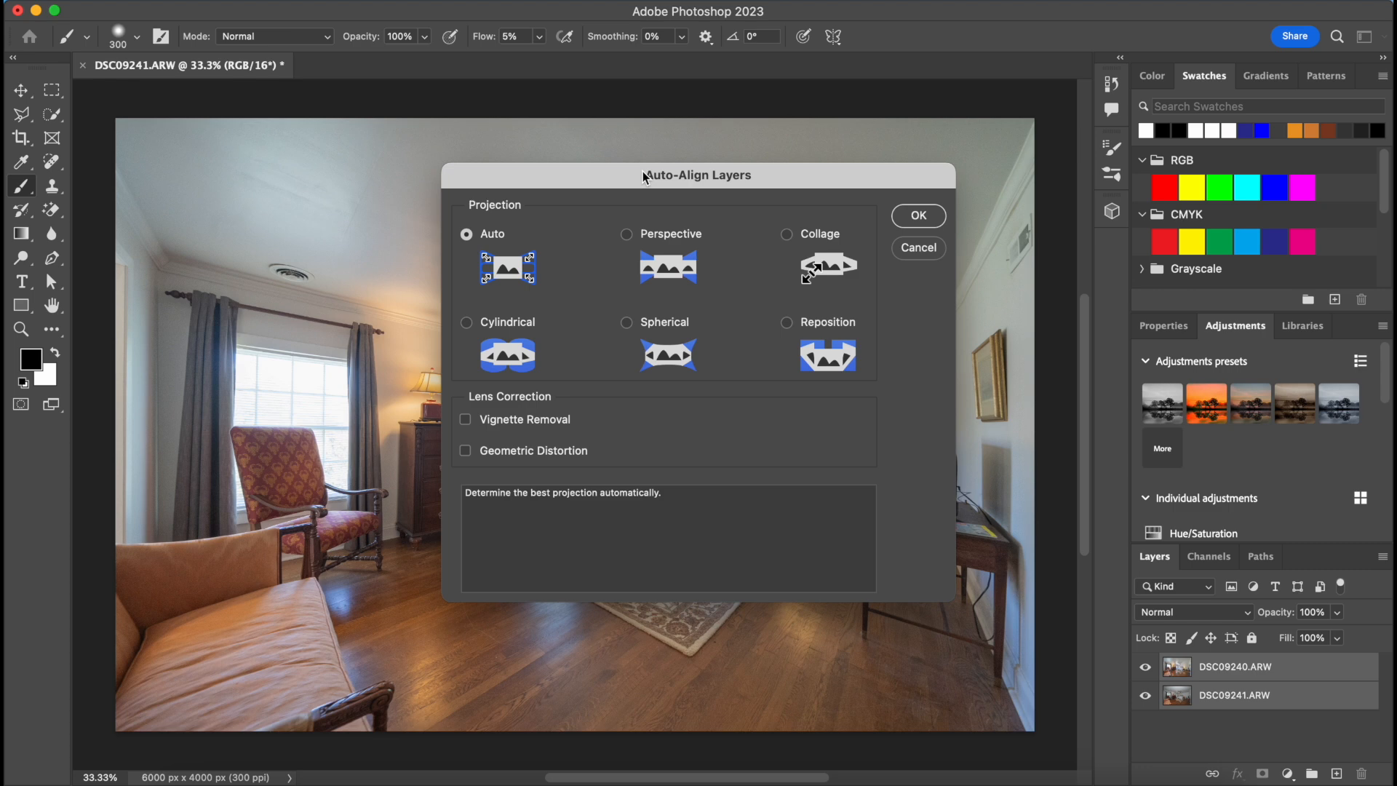
mouse_move(745, 178)
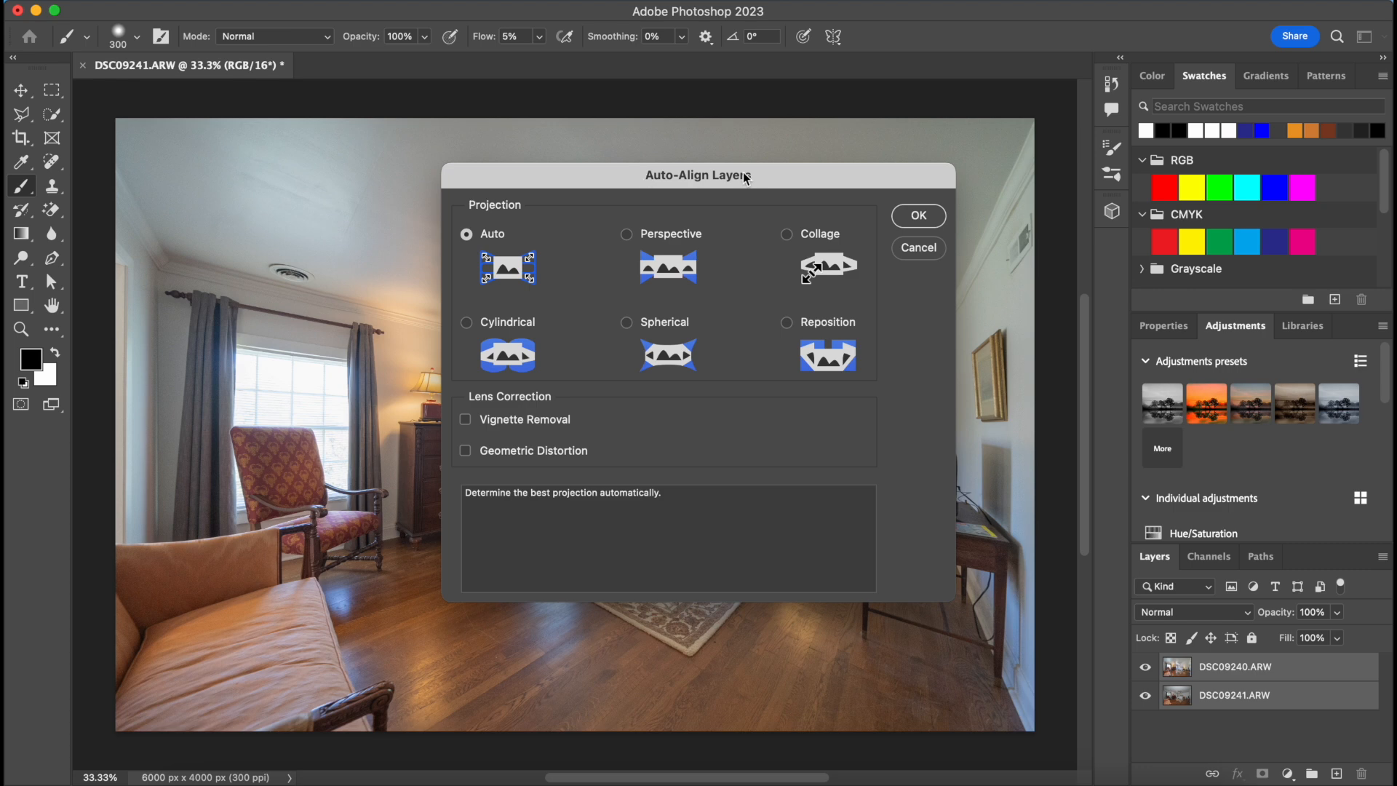
mouse_move(495, 254)
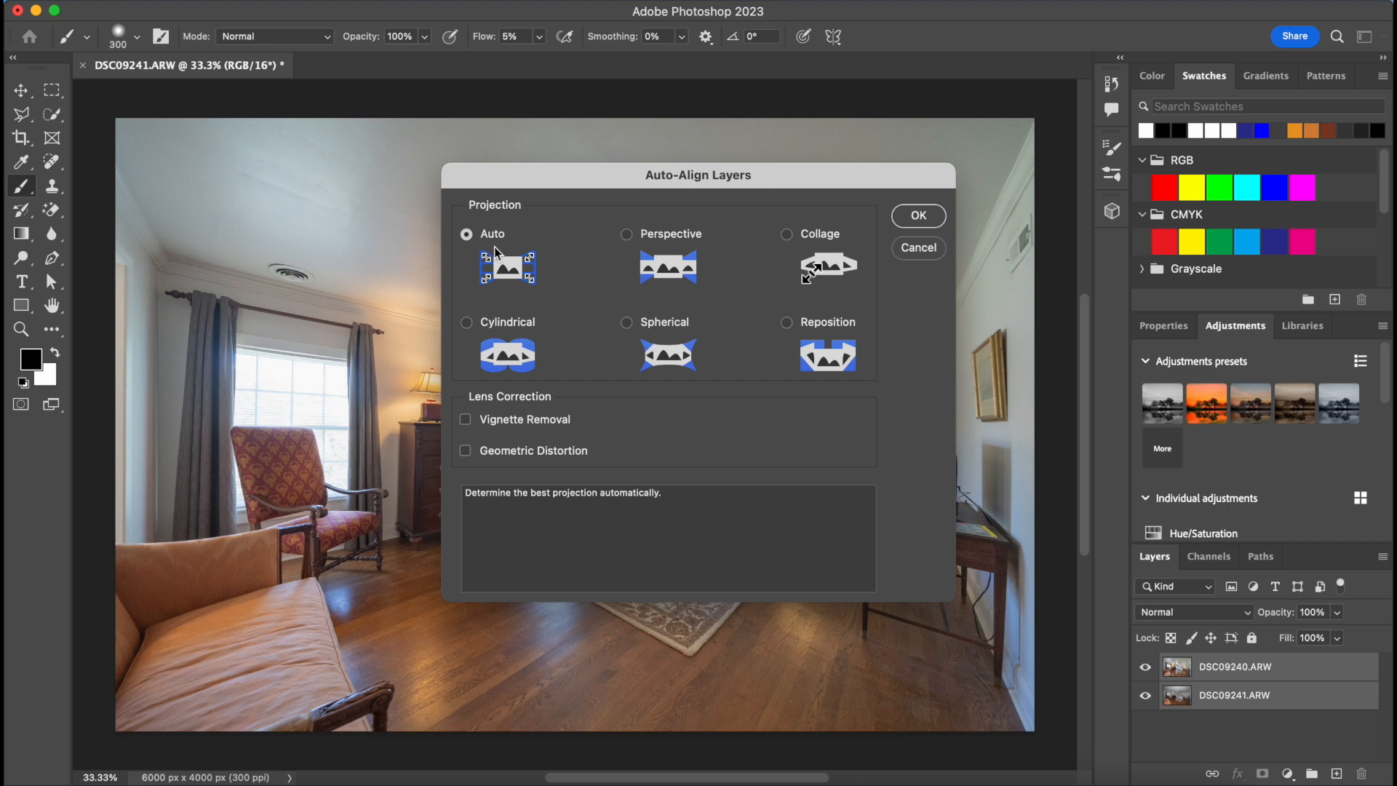
click(917, 216)
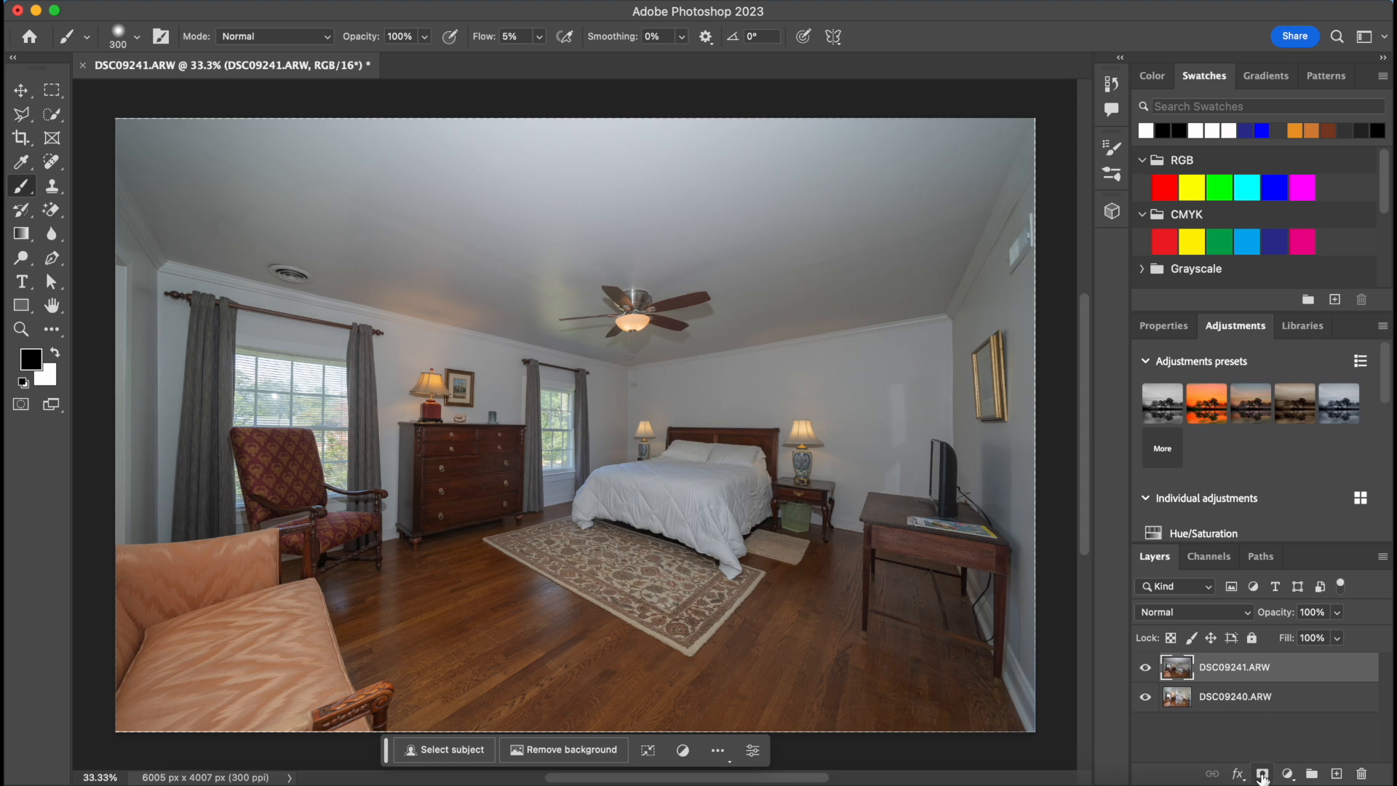
Add a layer mask to the DSC09241 flash layer sitting above DSC09240
click(1261, 773)
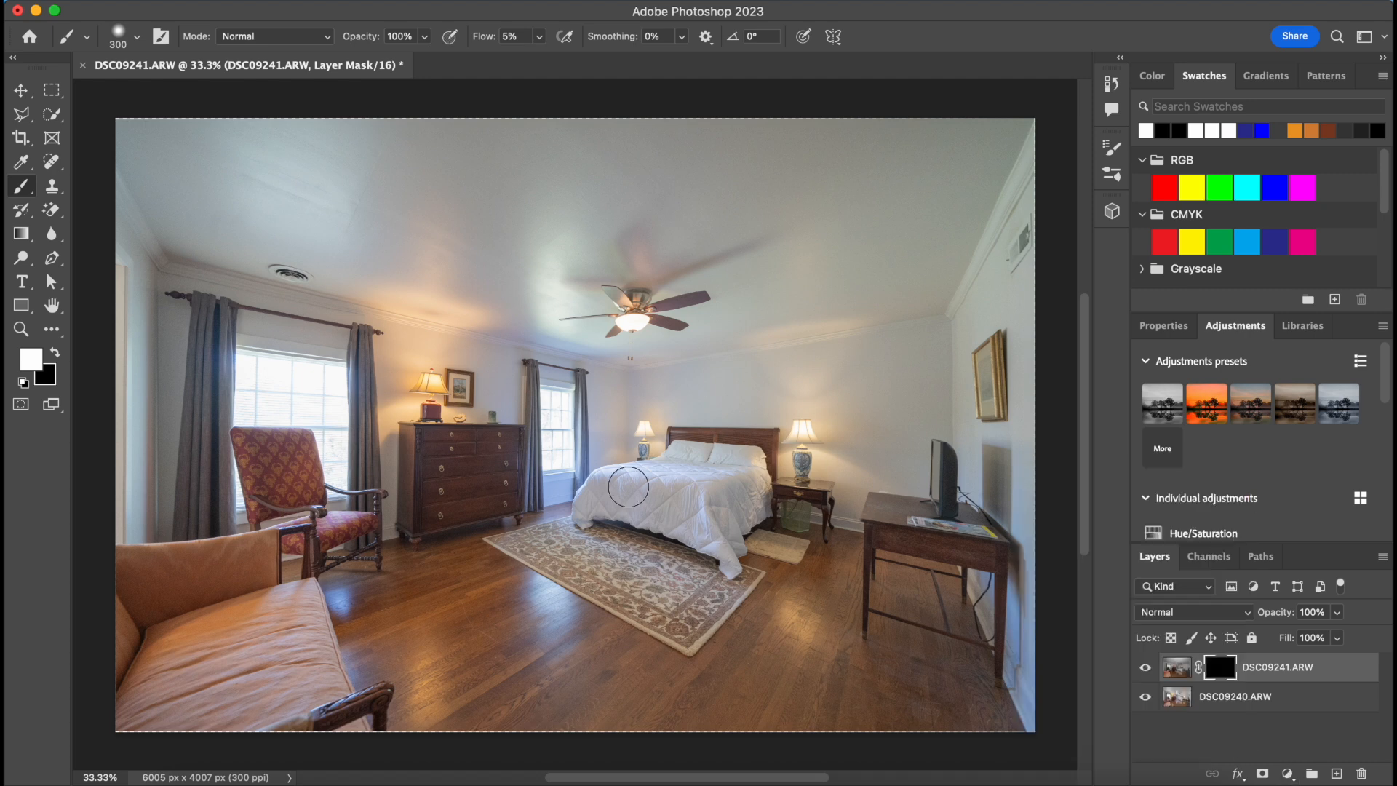
mouse_move(631, 443)
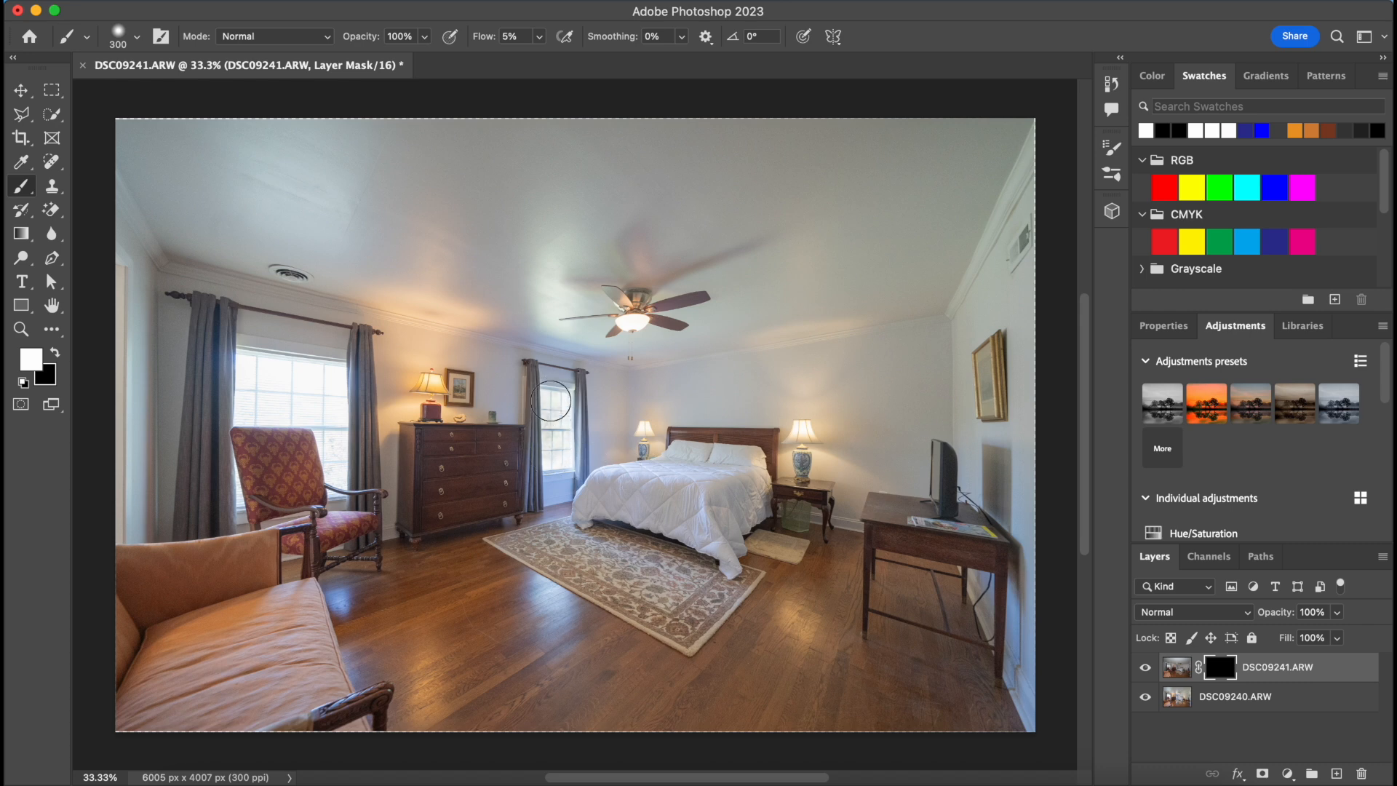
mouse_move(544, 369)
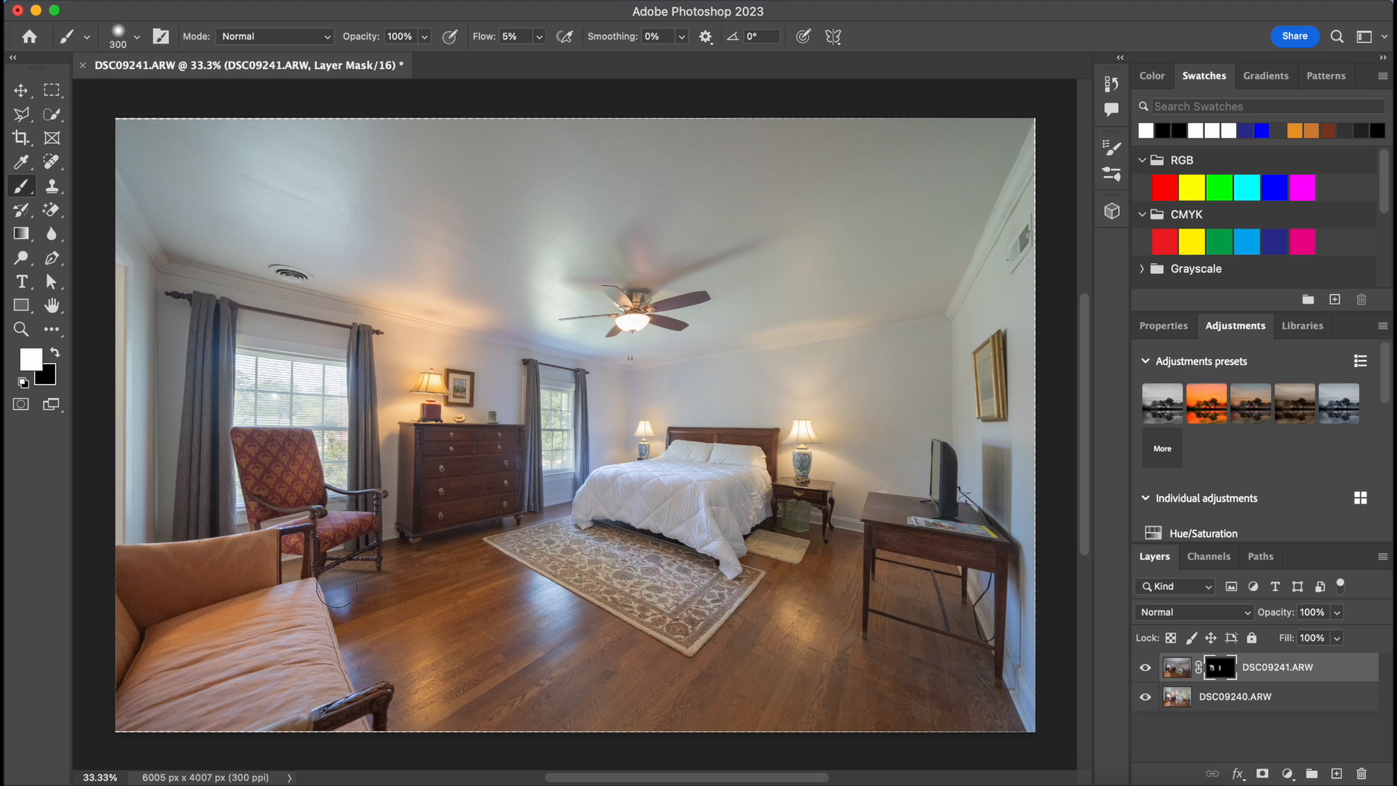
mouse_move(532, 584)
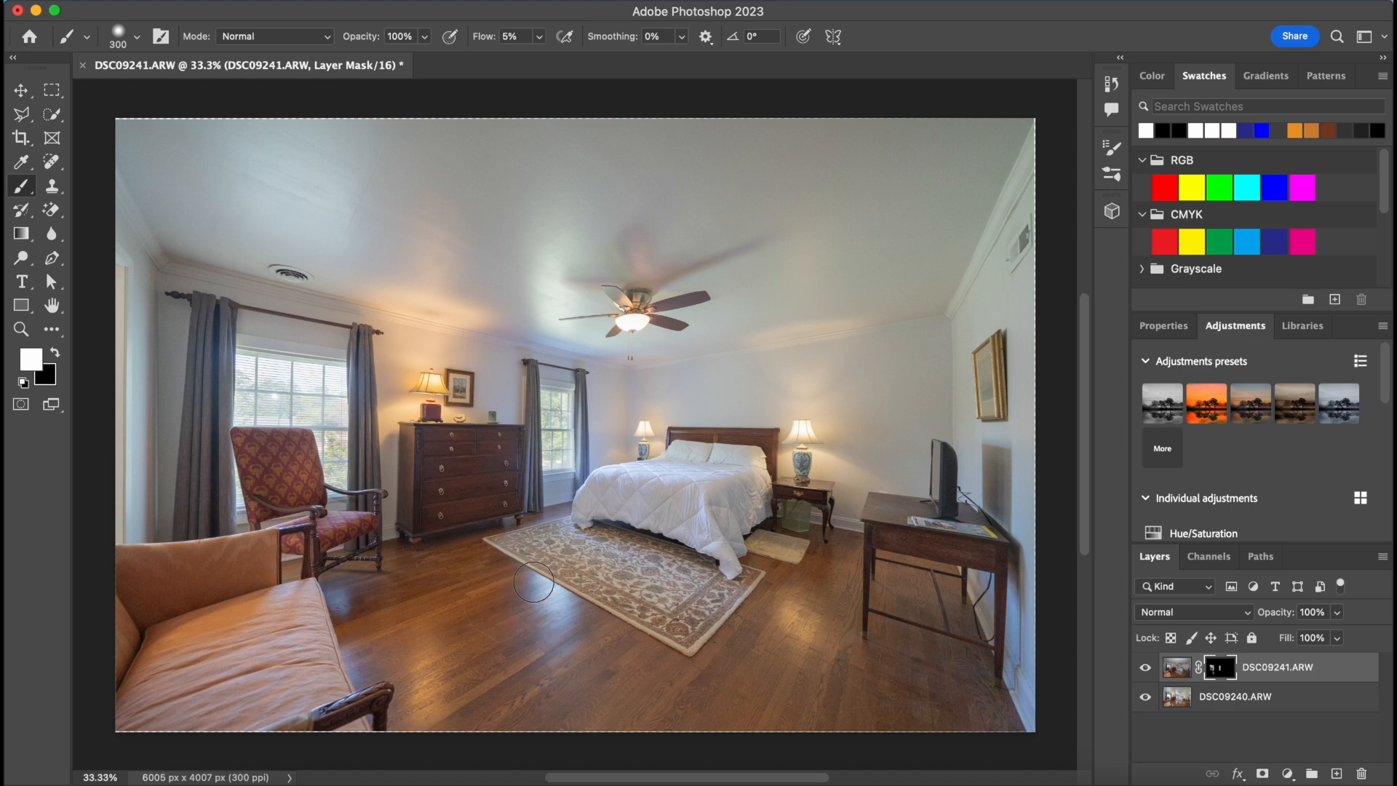
mouse_move(532, 576)
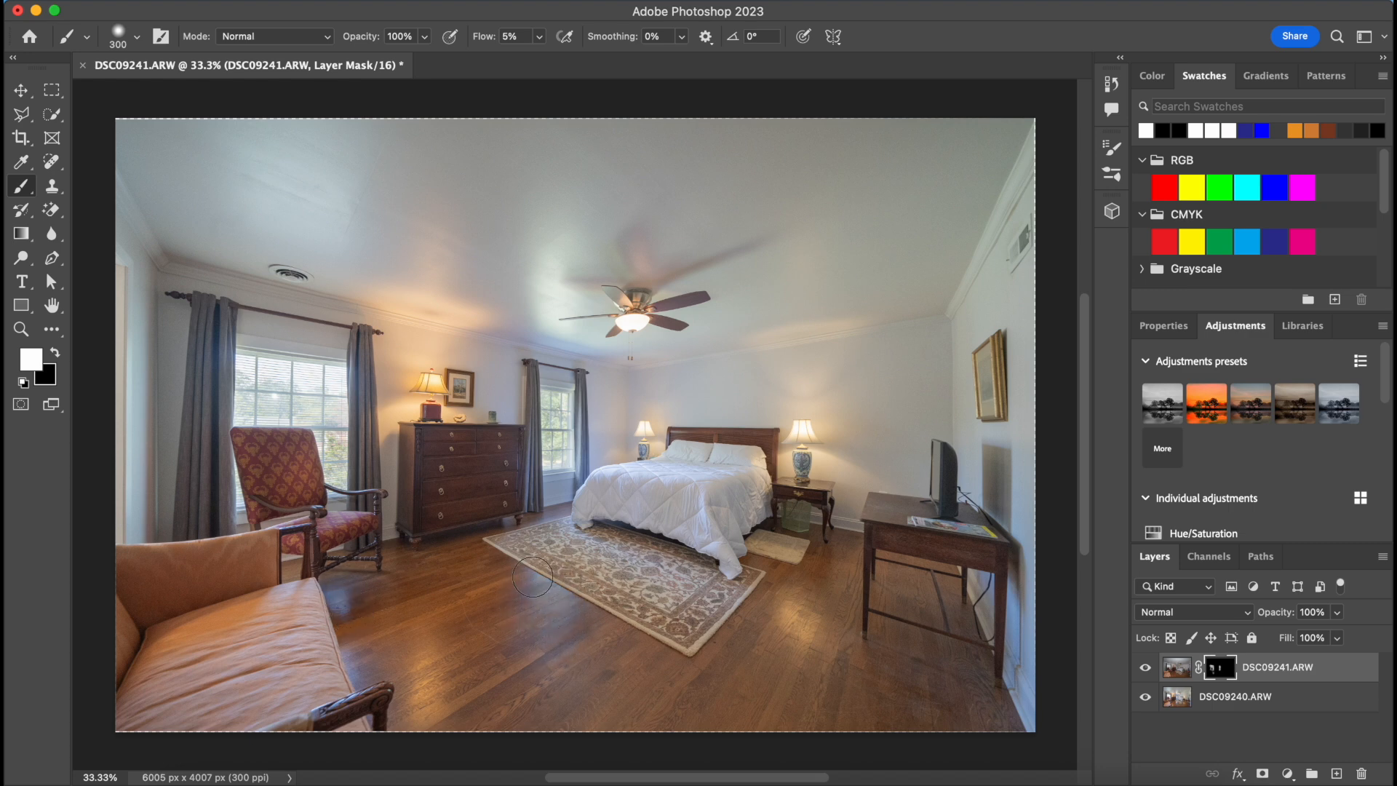
mouse_move(437, 710)
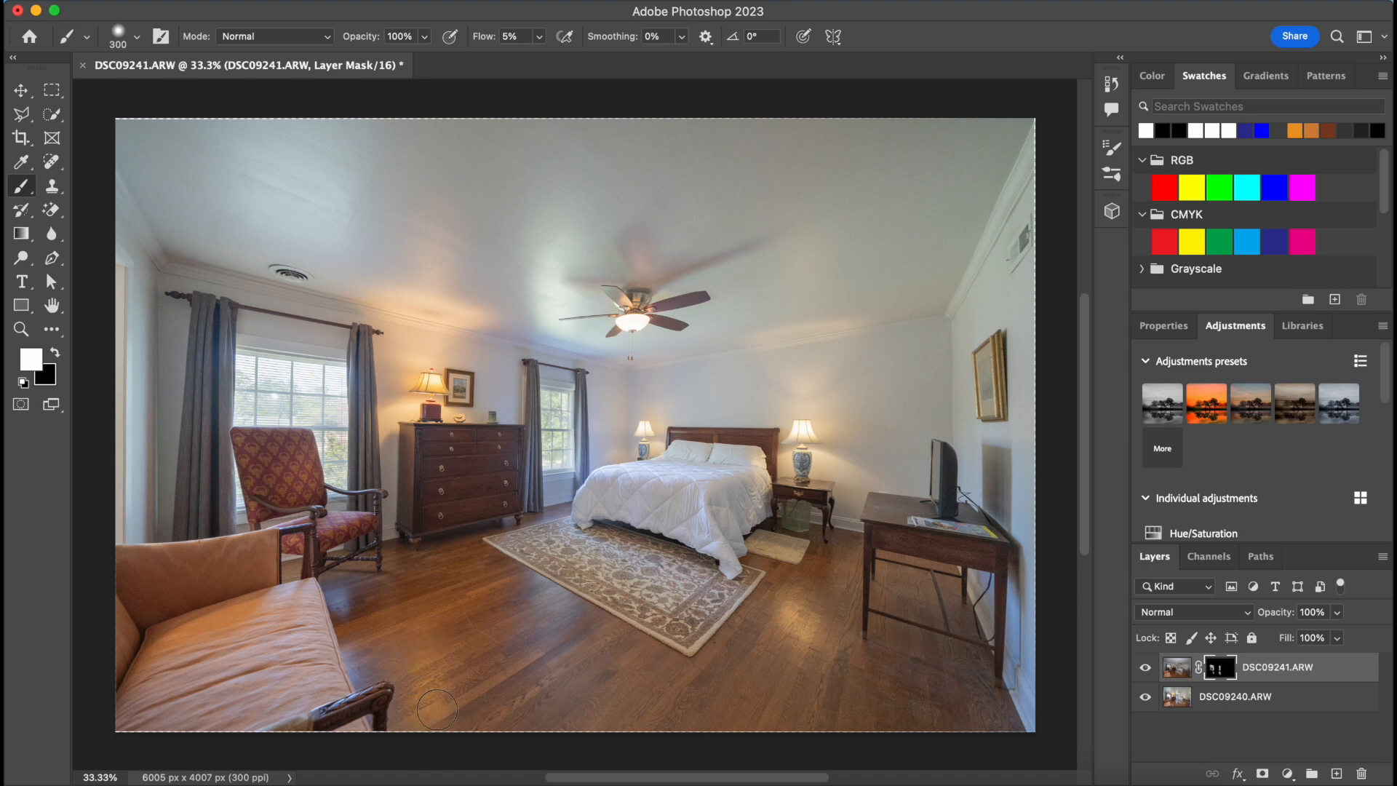
mouse_move(820, 647)
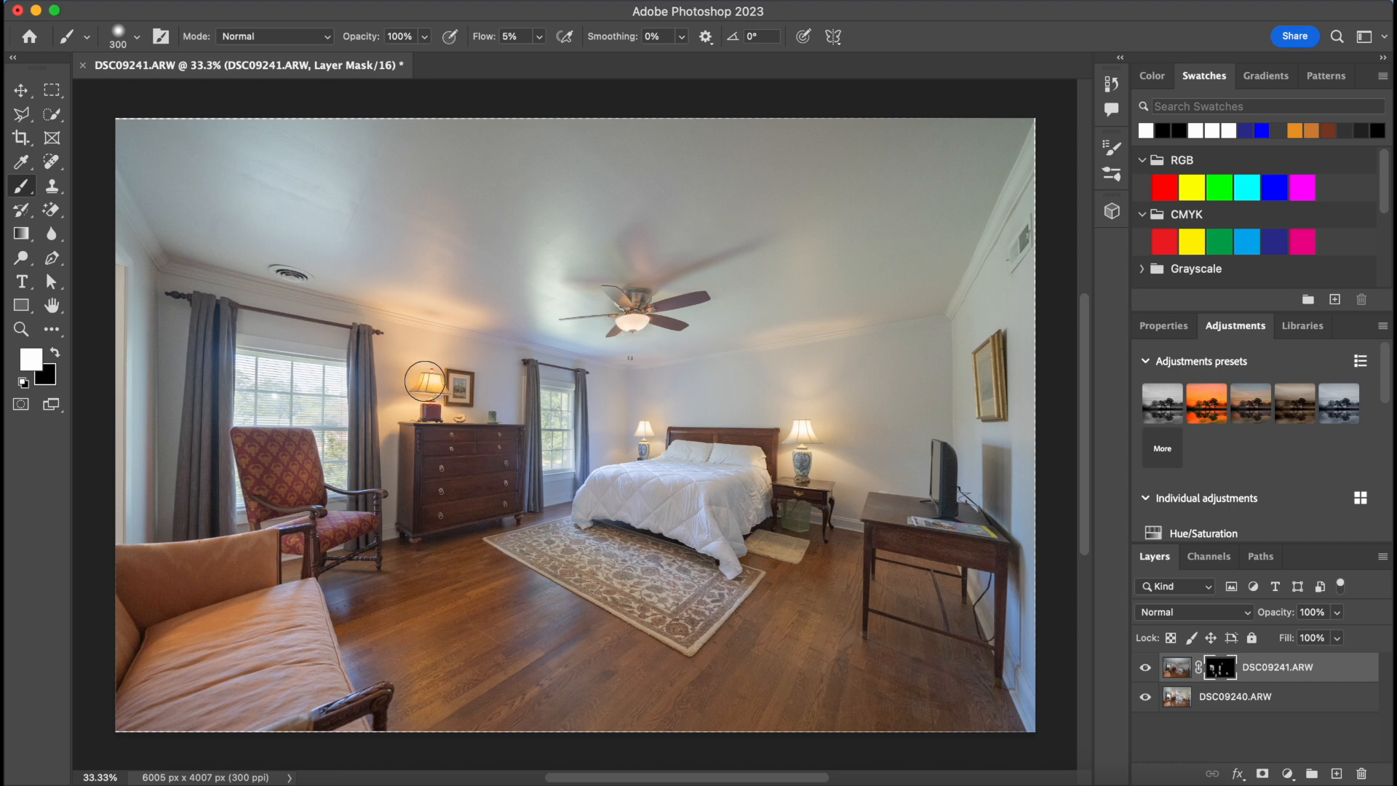
mouse_move(667, 416)
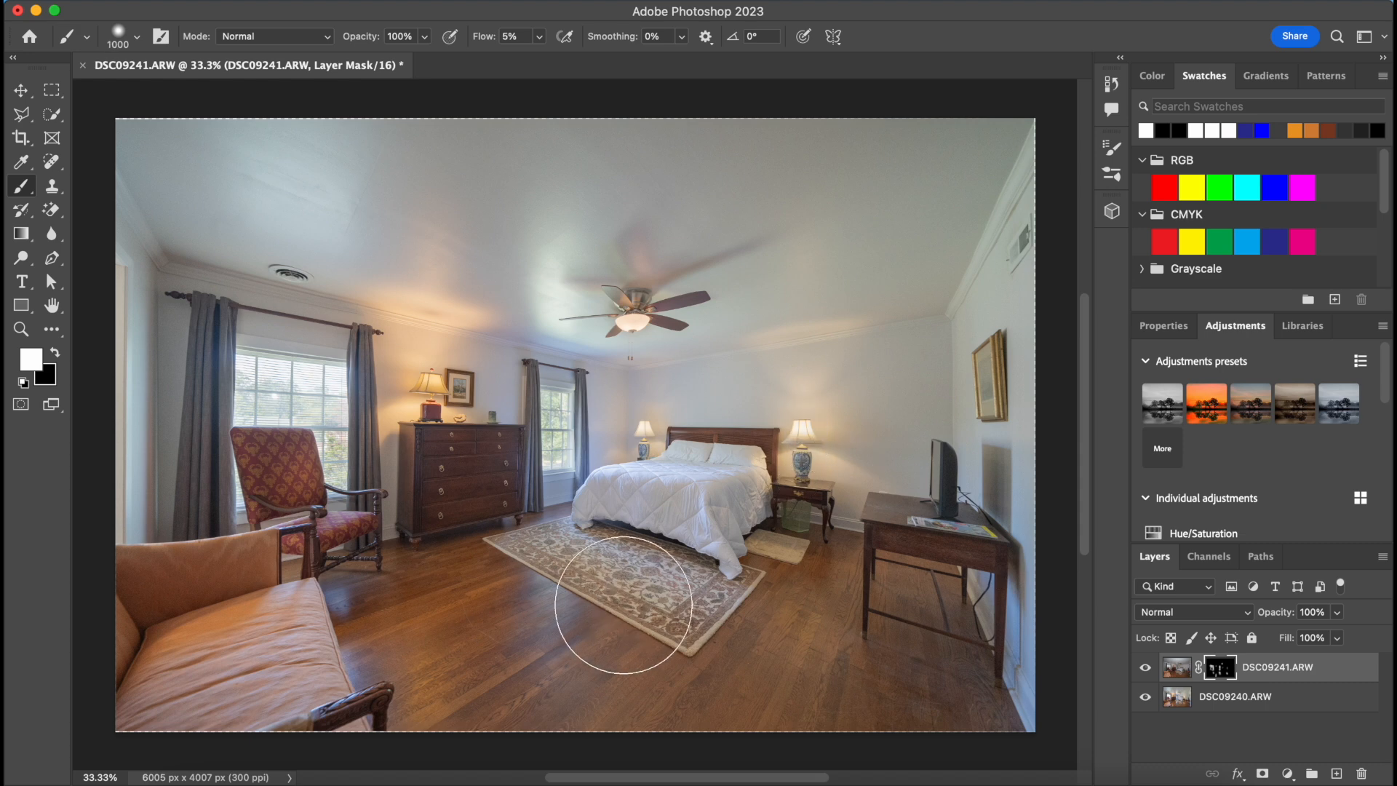
mouse_move(703, 650)
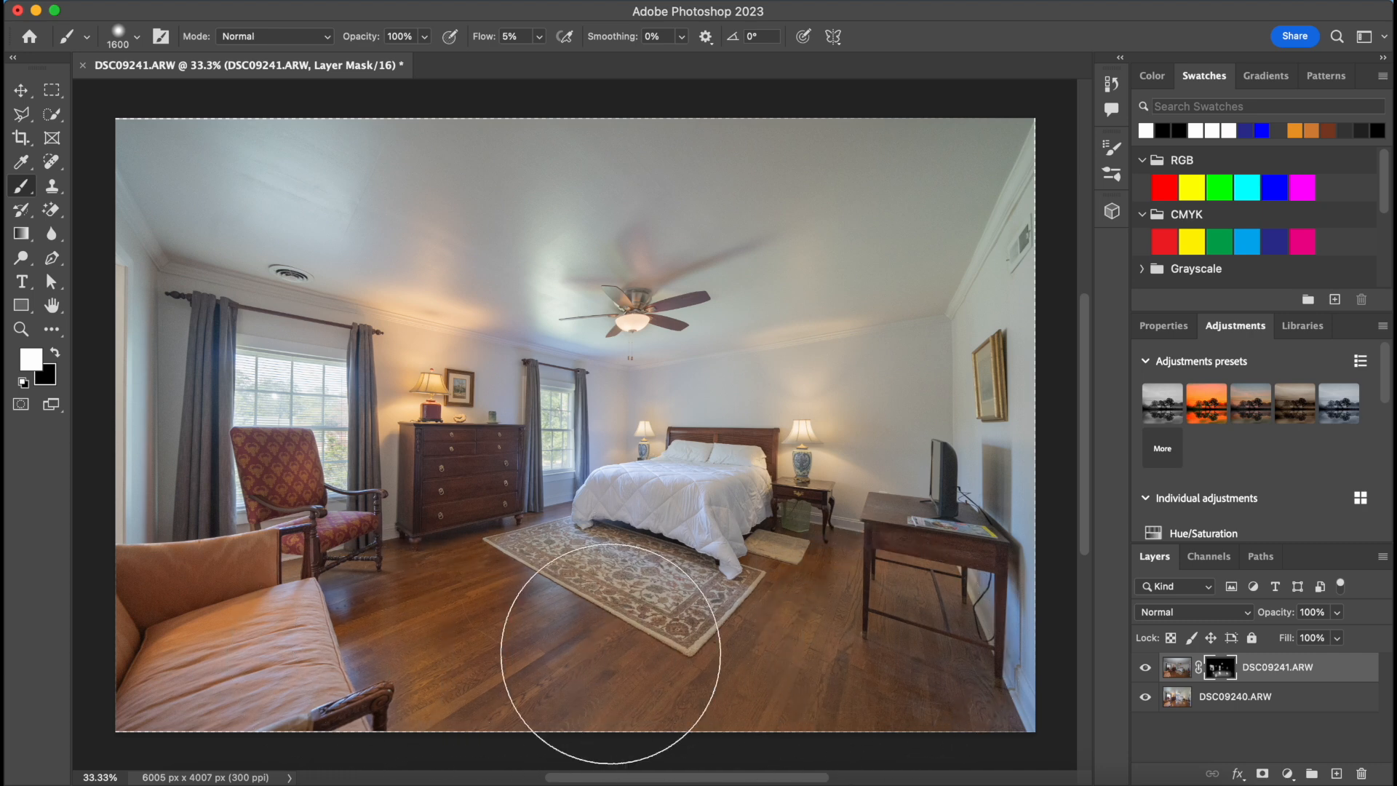
mouse_move(238, 307)
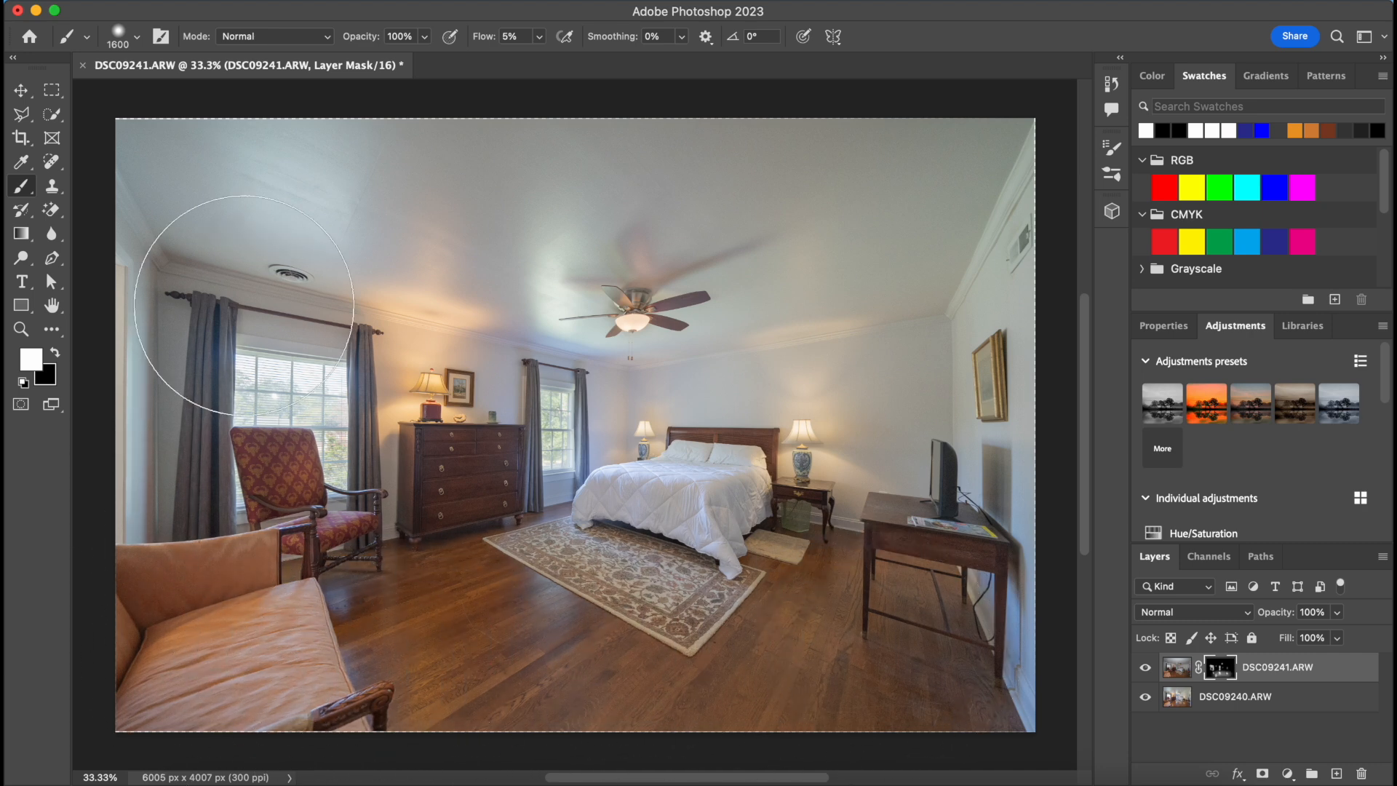
mouse_move(435, 484)
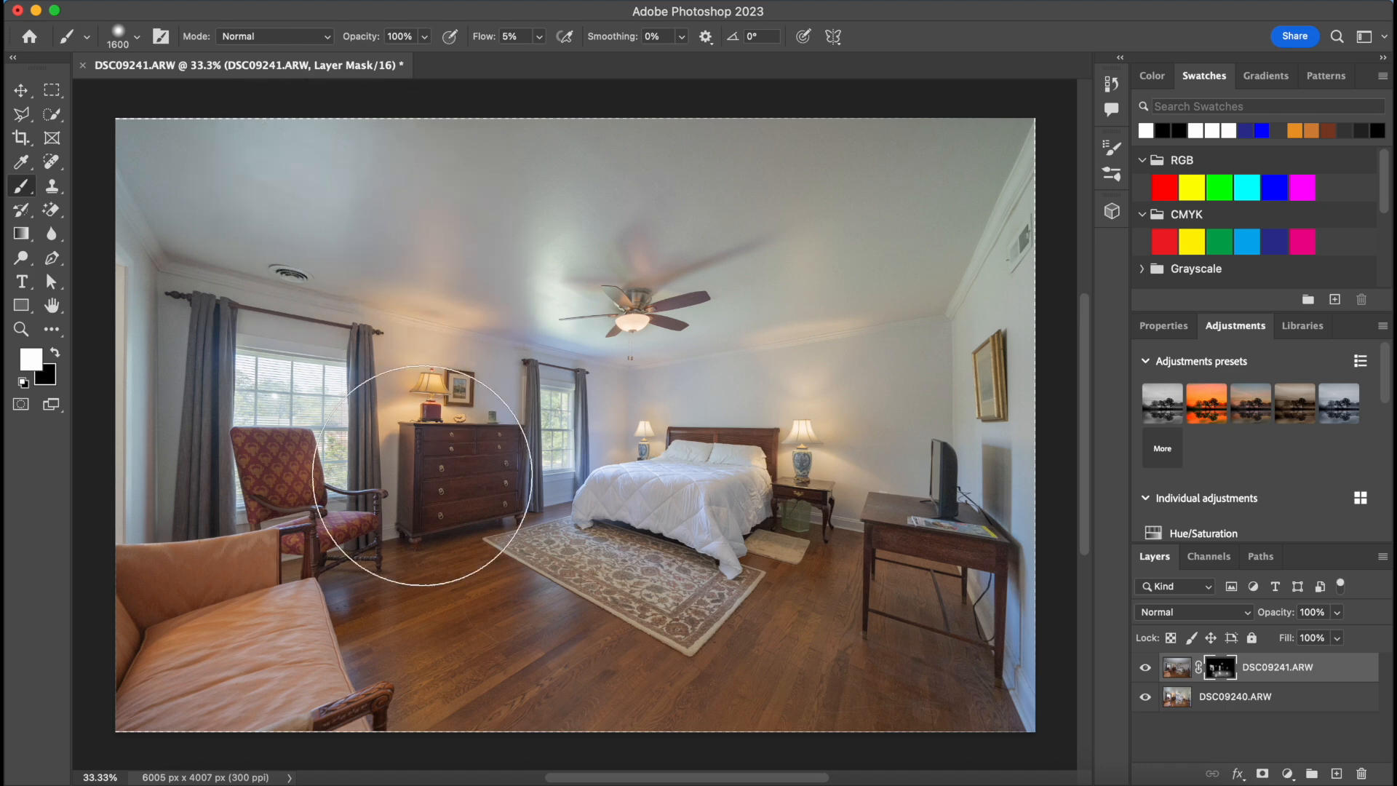
mouse_move(929, 165)
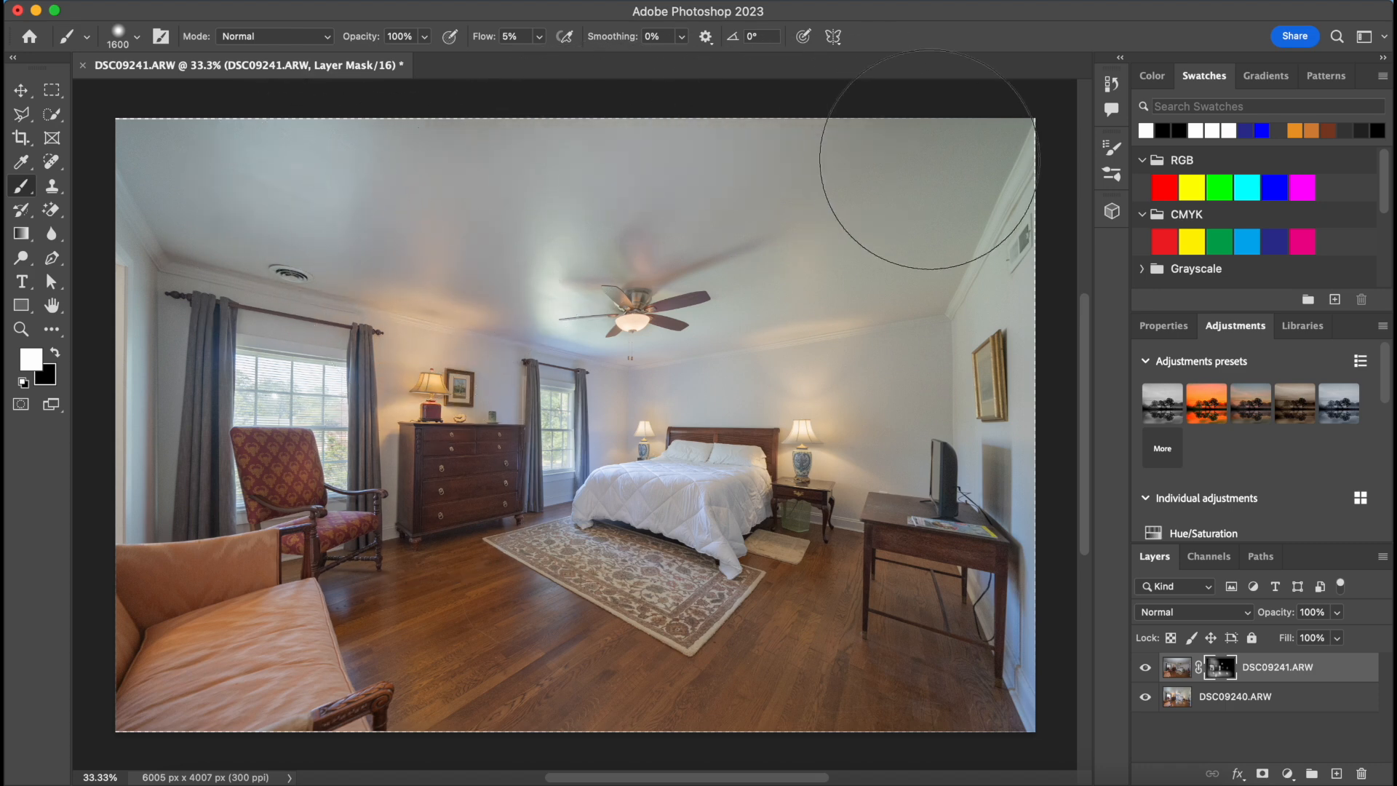
Paint white on the DSC09241 mask over floor, walls and ceiling to reveal flash light
scroll(down, 3)
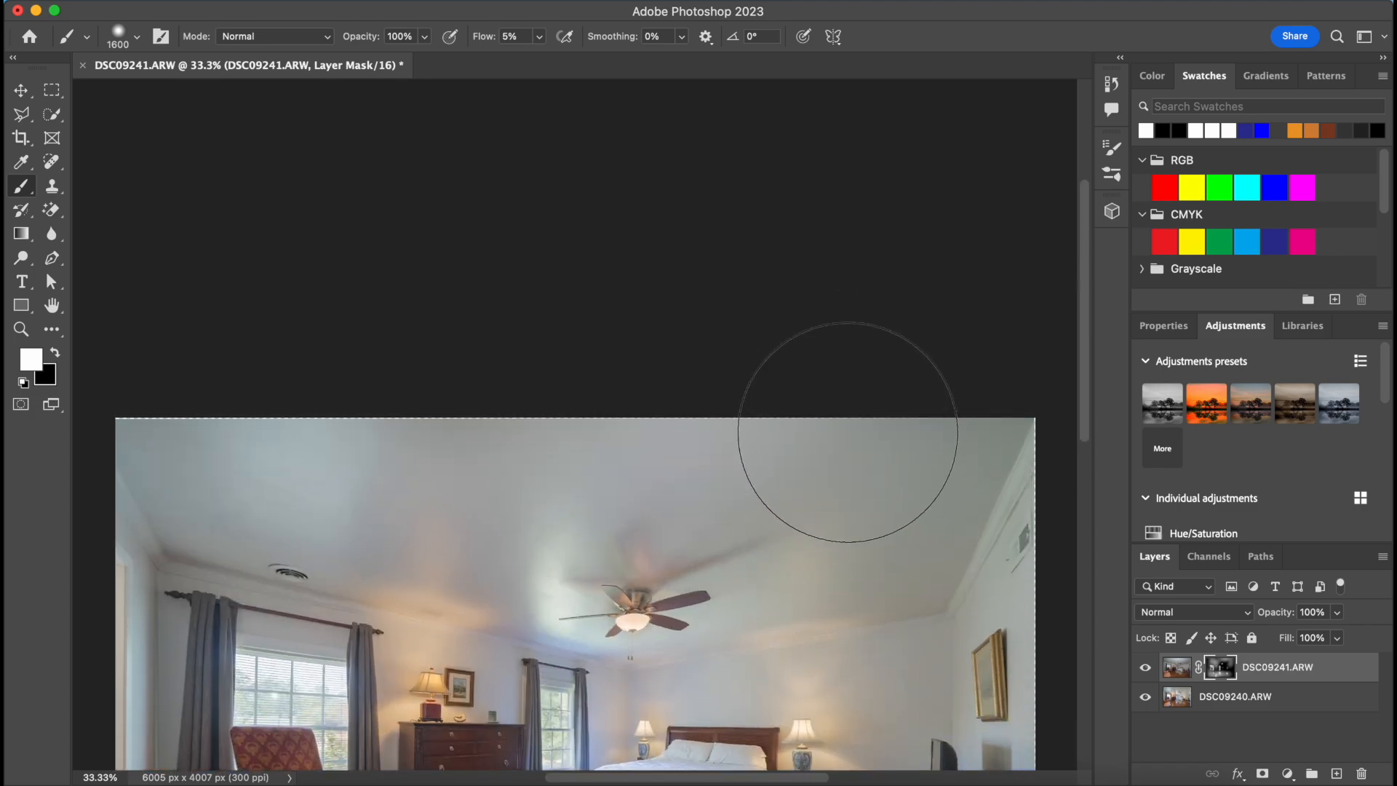
scroll(down, 3)
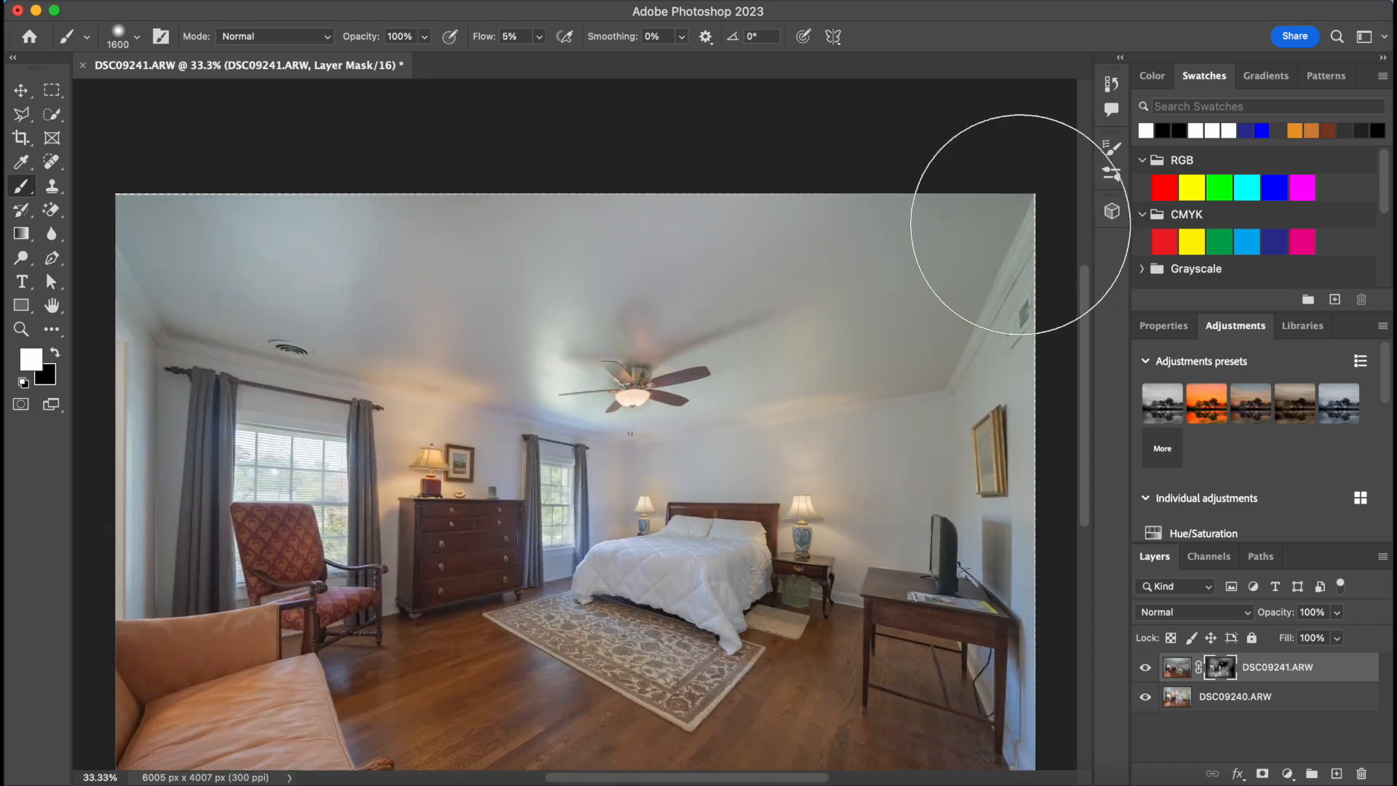
mouse_move(670, 211)
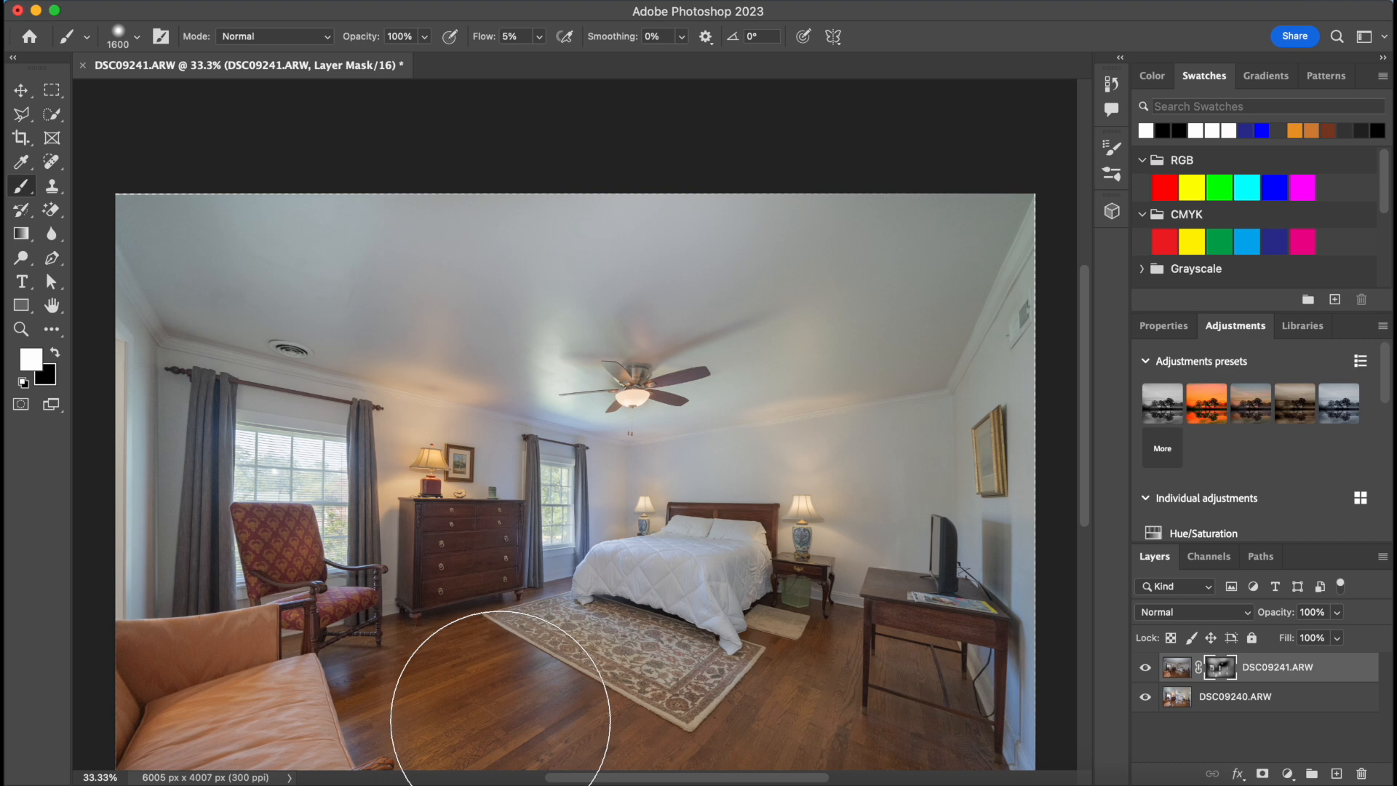
mouse_move(708, 571)
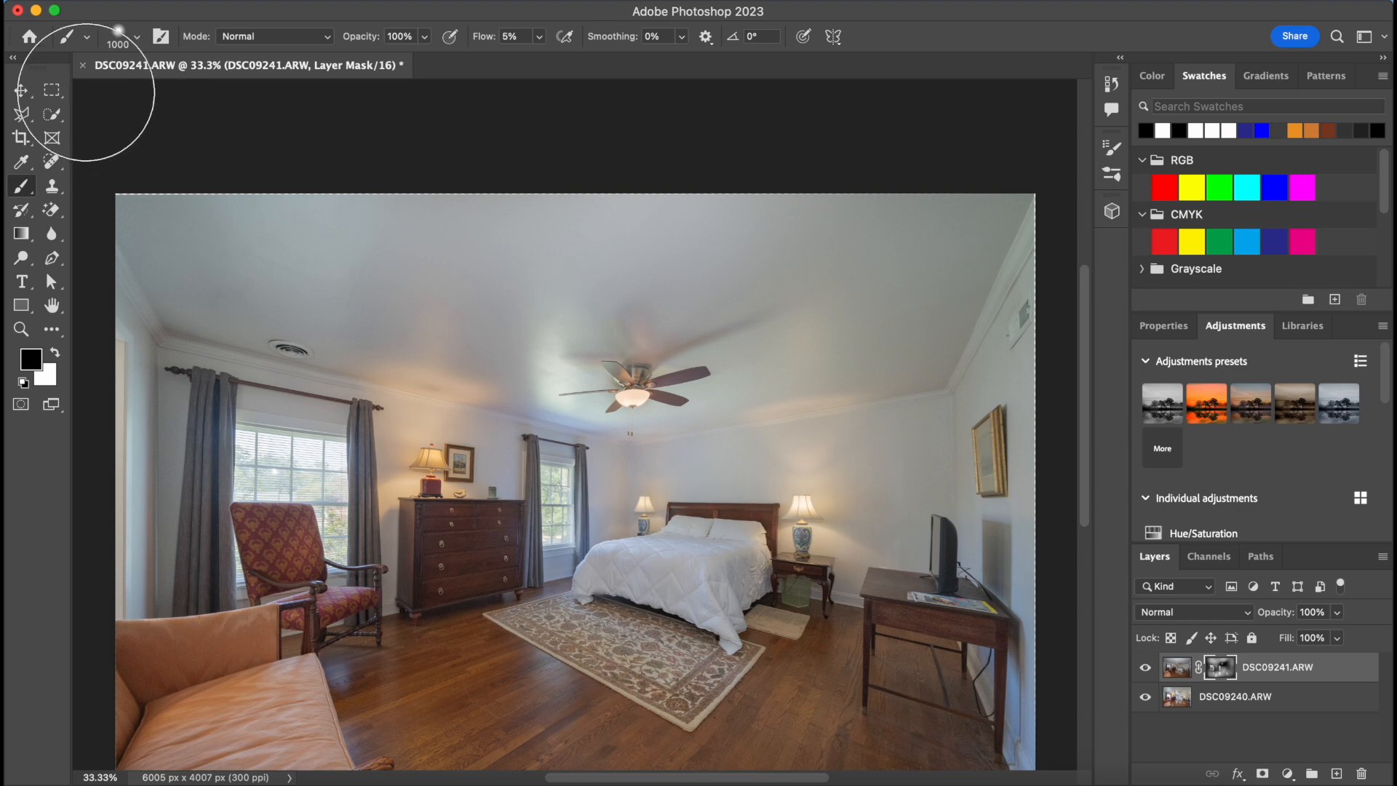
mouse_move(84, 73)
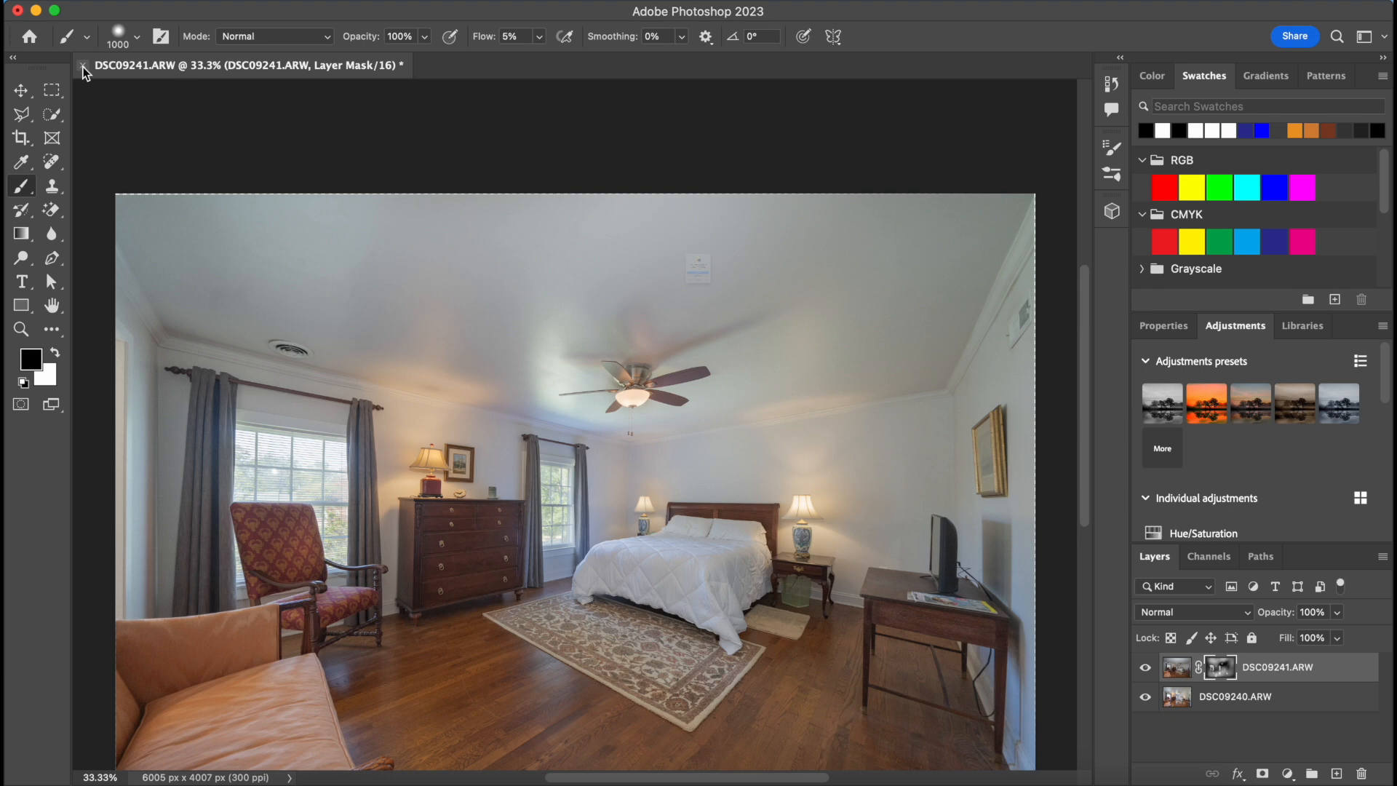
Save the blended document and select the edited TIFF copy in the filmstrip
key(cmd+s)
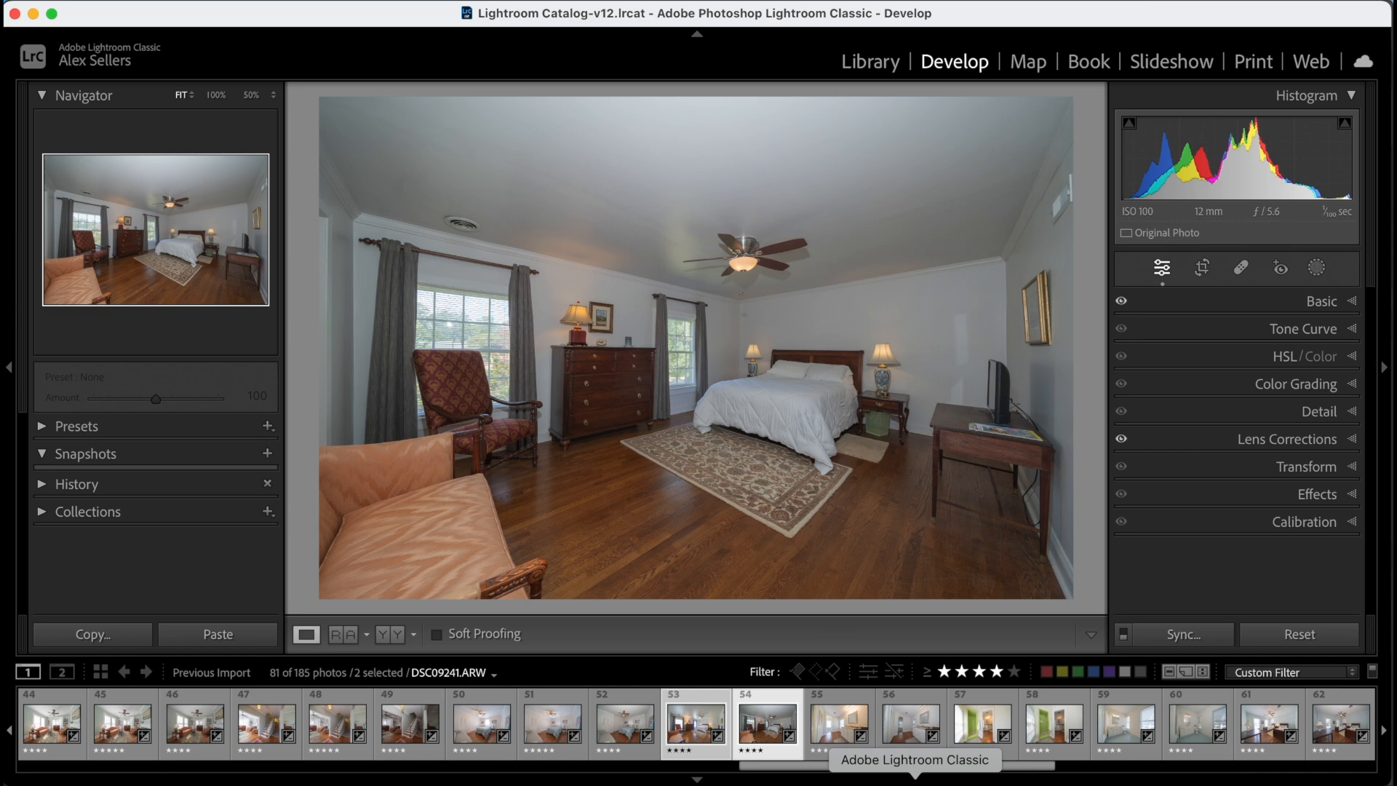
click(766, 722)
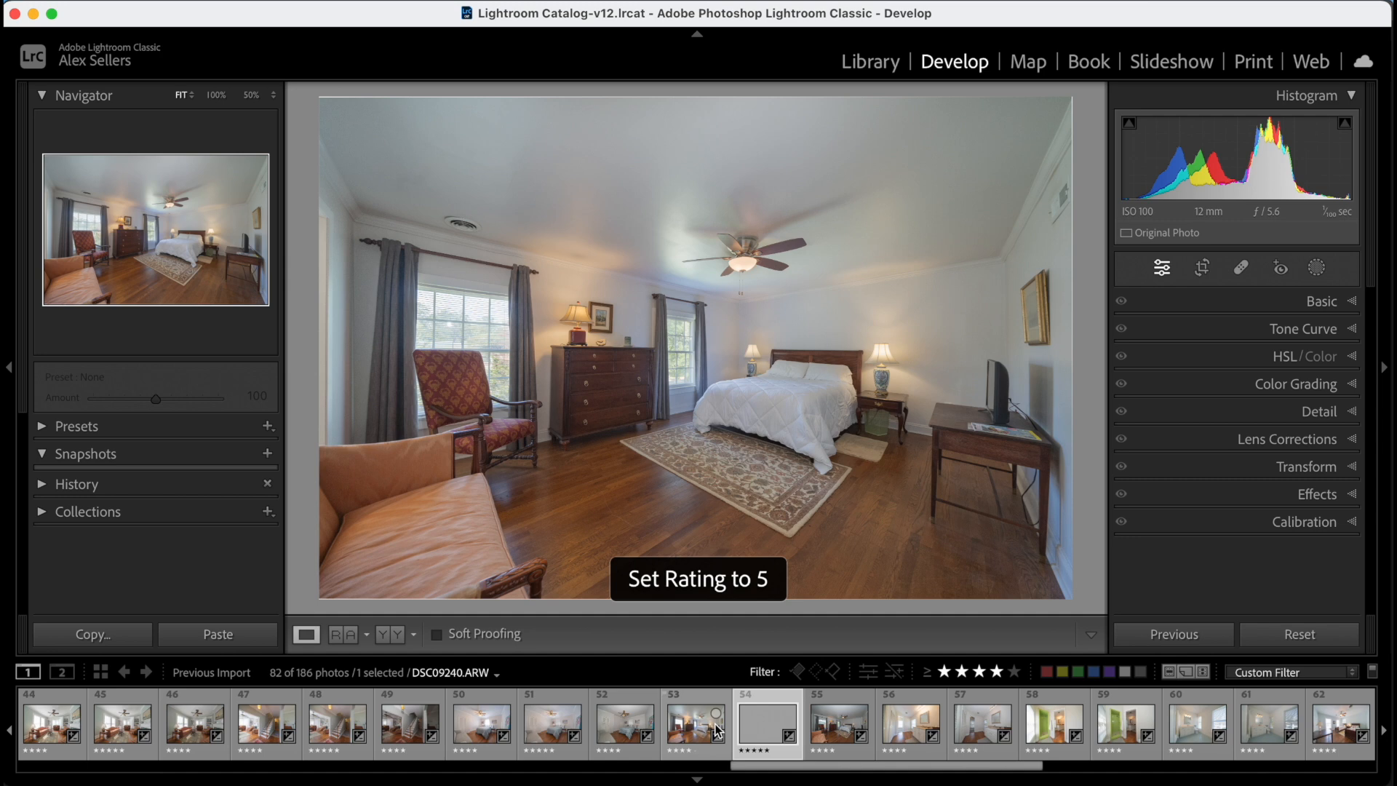
click(695, 722)
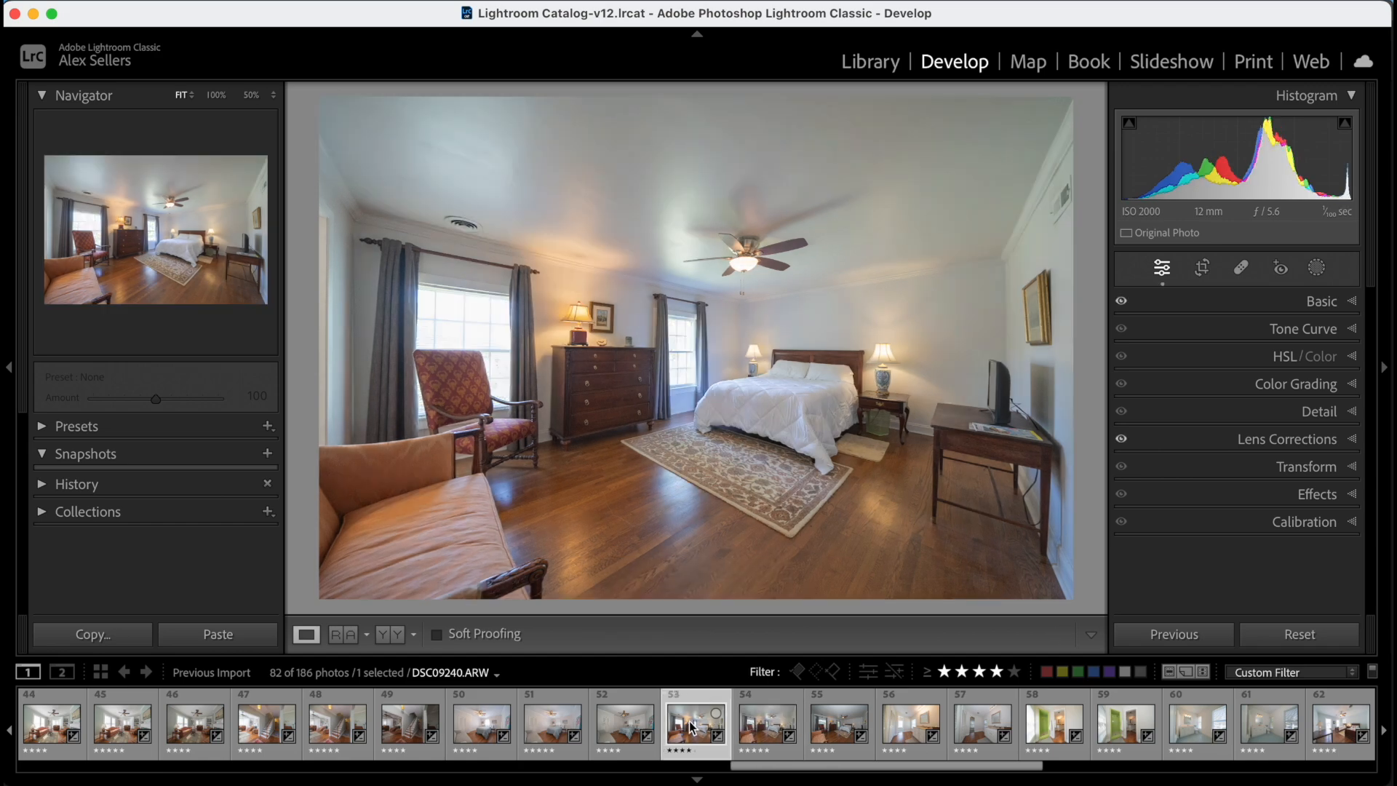
click(837, 723)
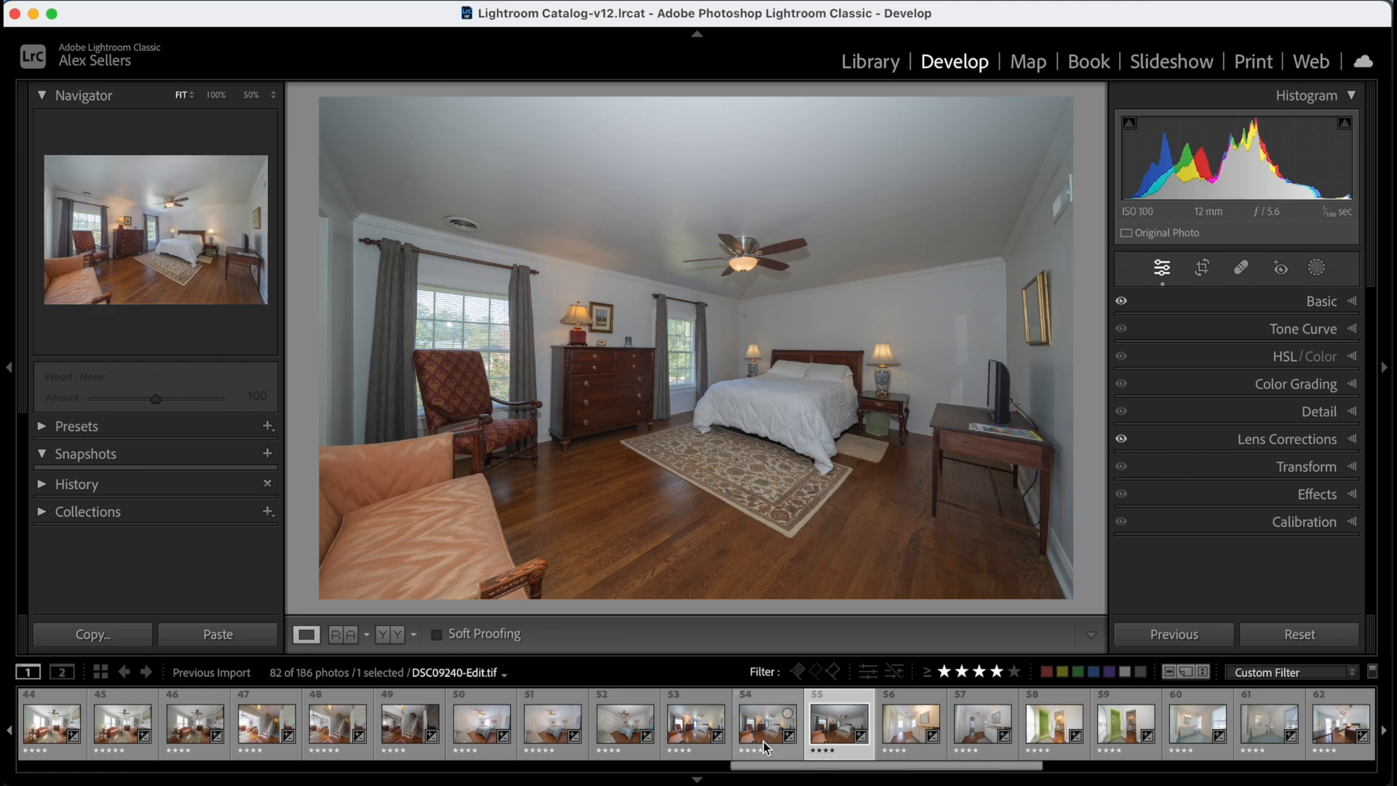
click(766, 722)
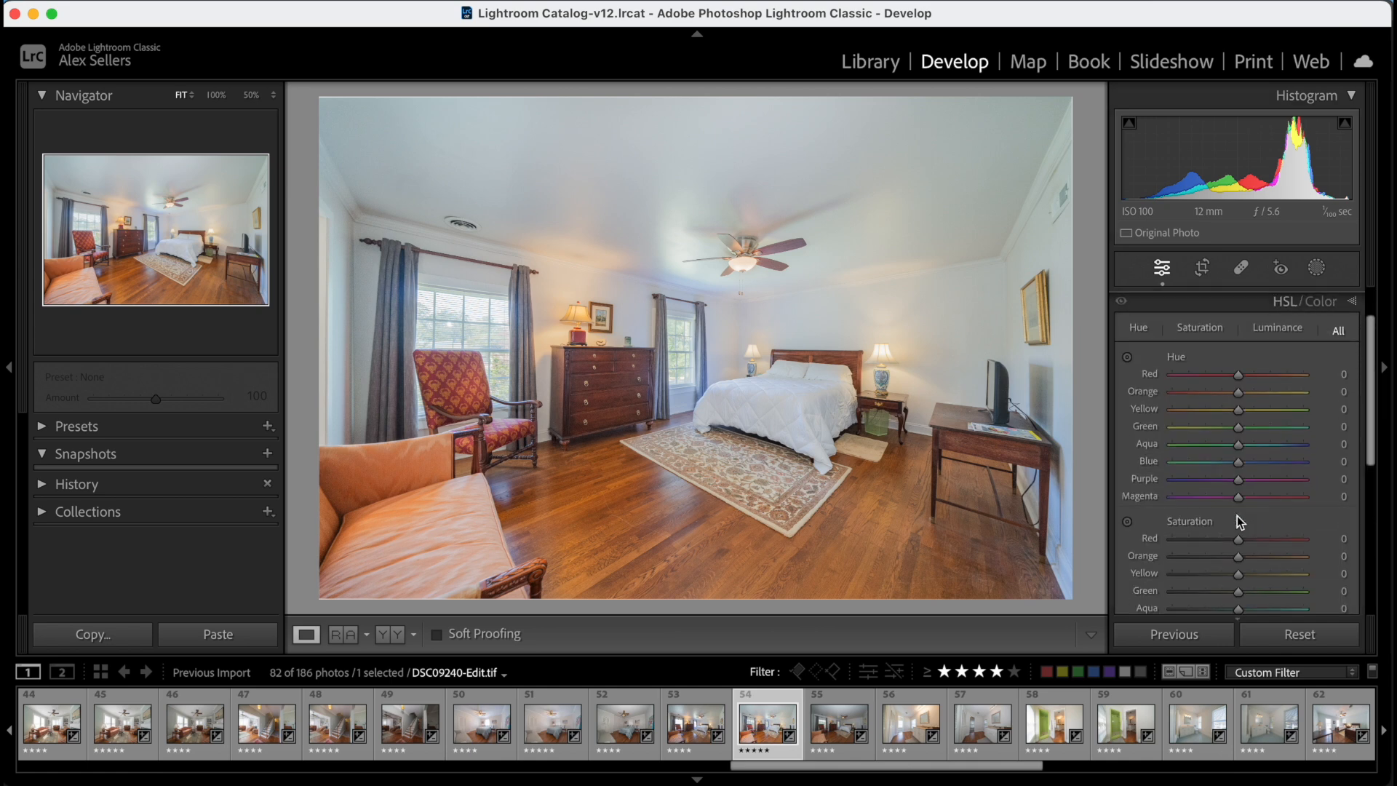
Set HSL saturation to Red -13, Orange -12, Yellow -6 and Green -25
scroll(down, 3)
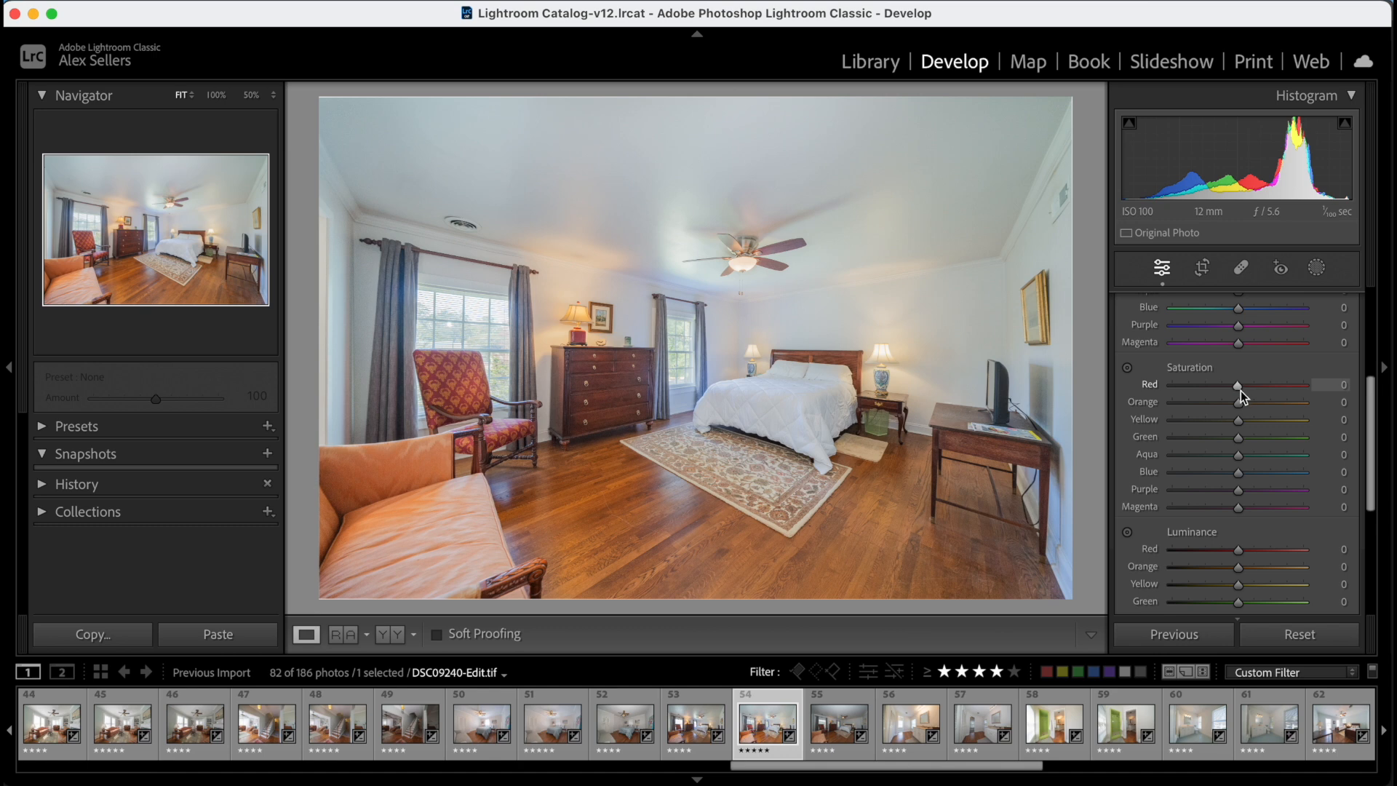
mouse_move(931, 479)
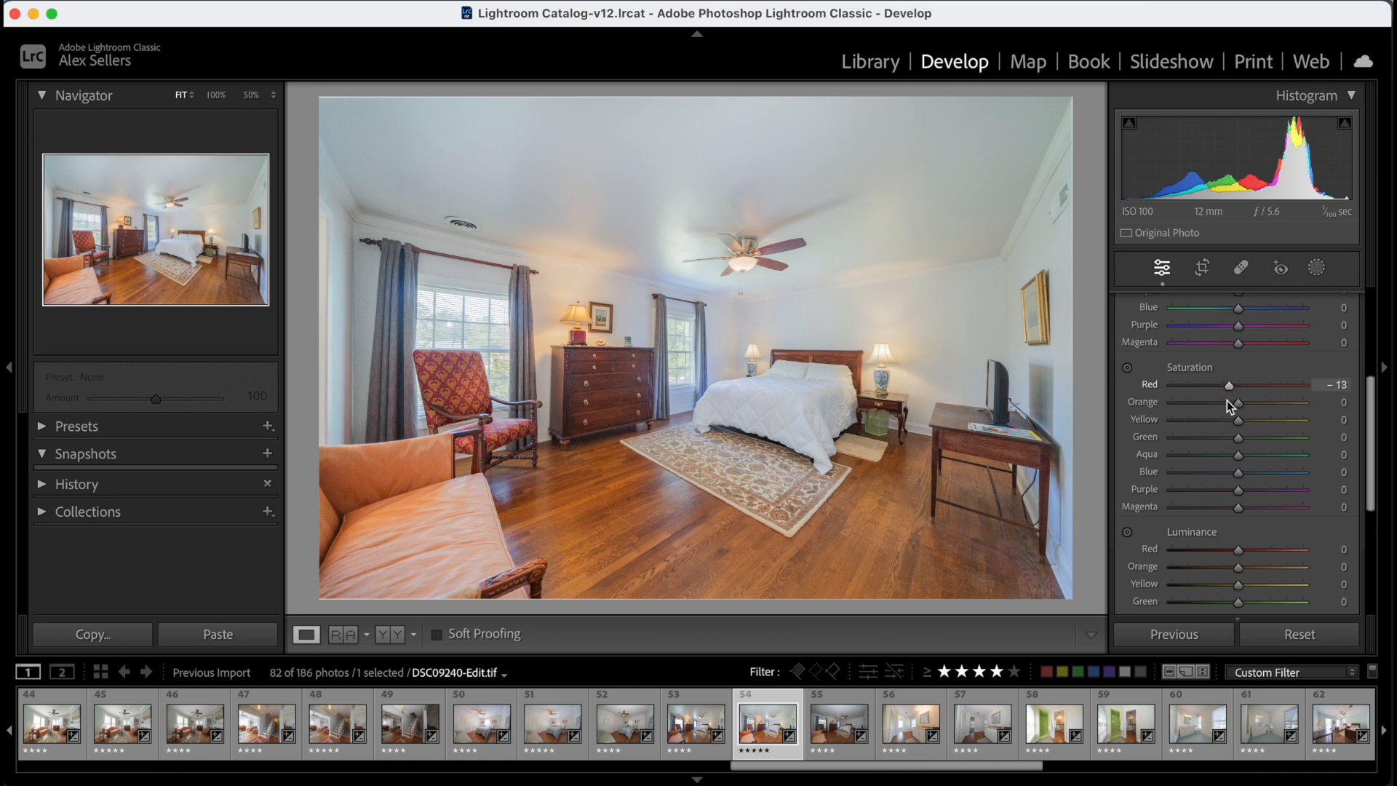
scroll(down, 3)
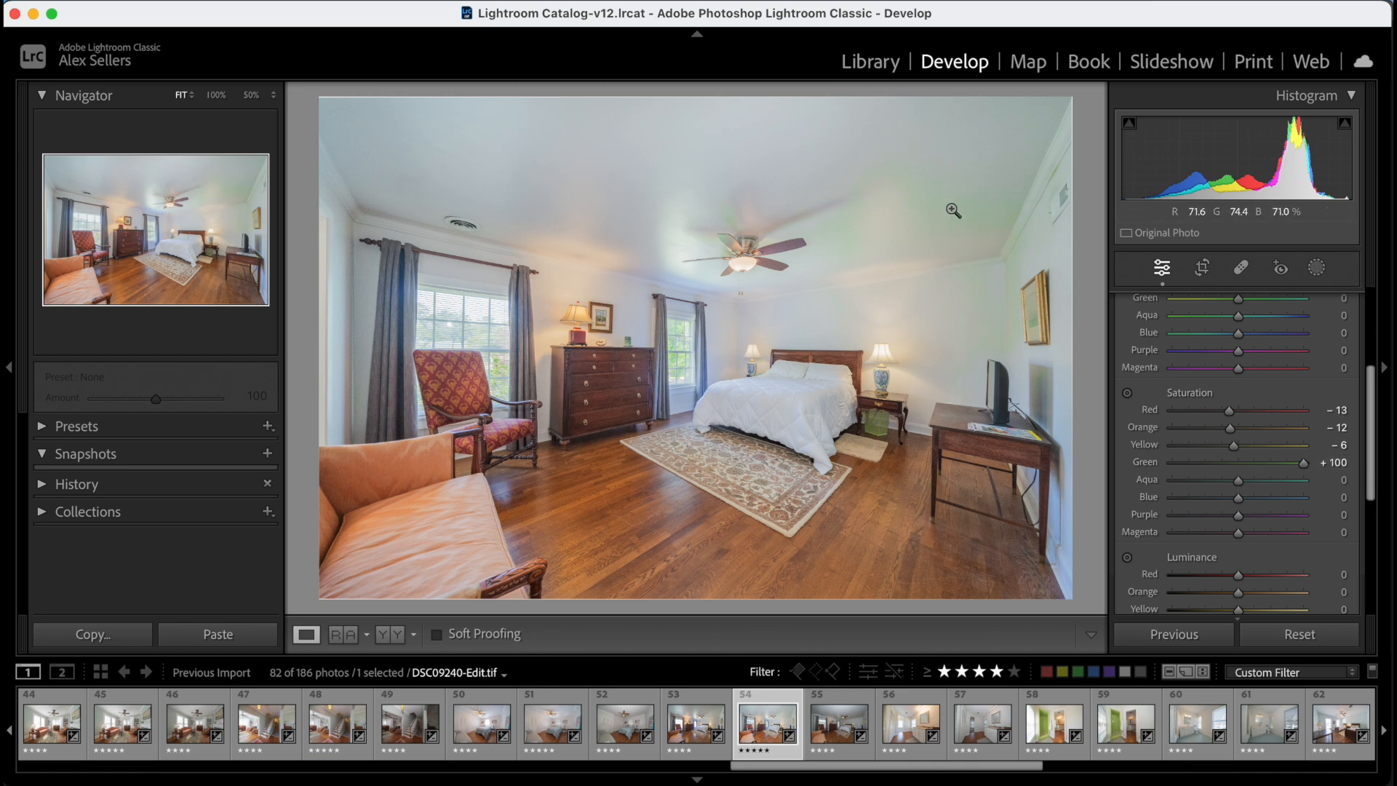
mouse_move(877, 273)
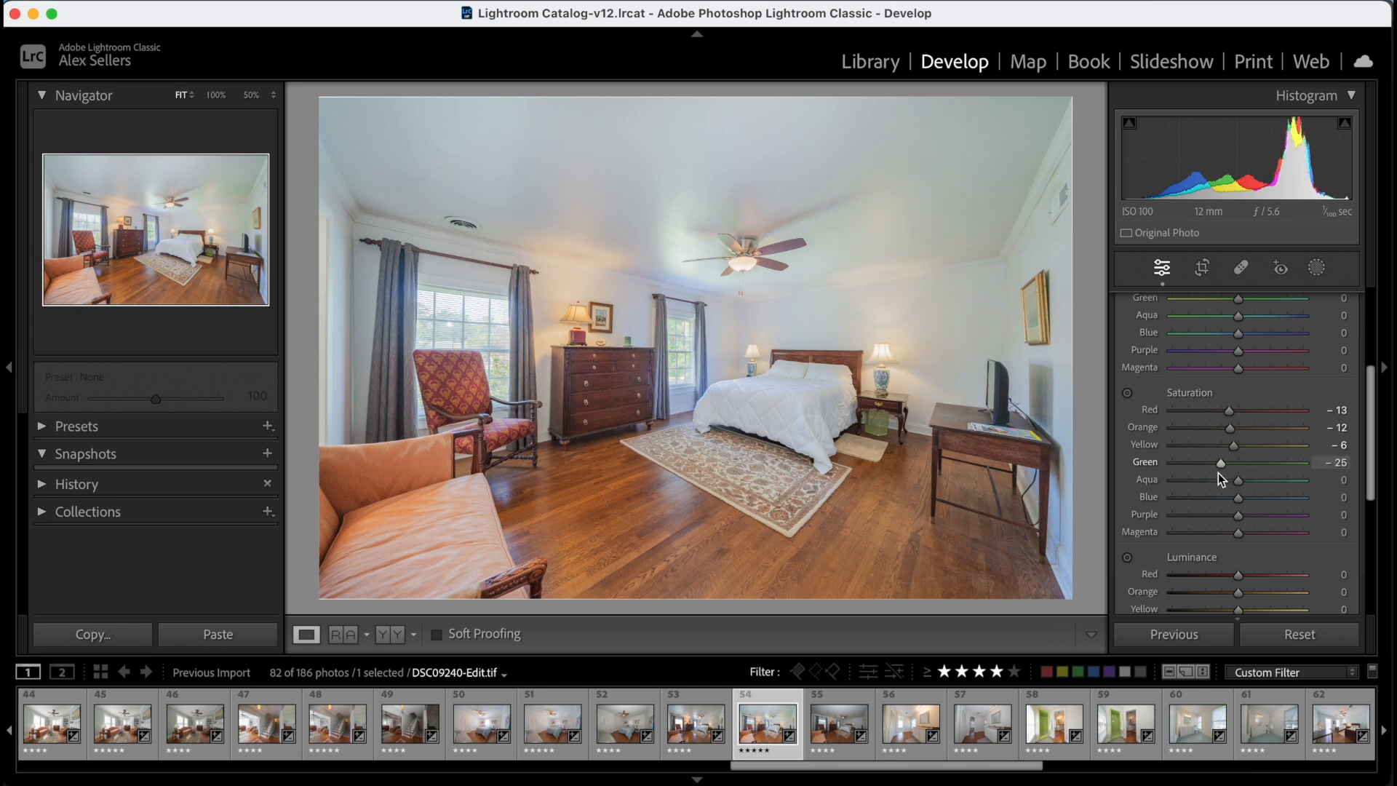
mouse_move(1240, 486)
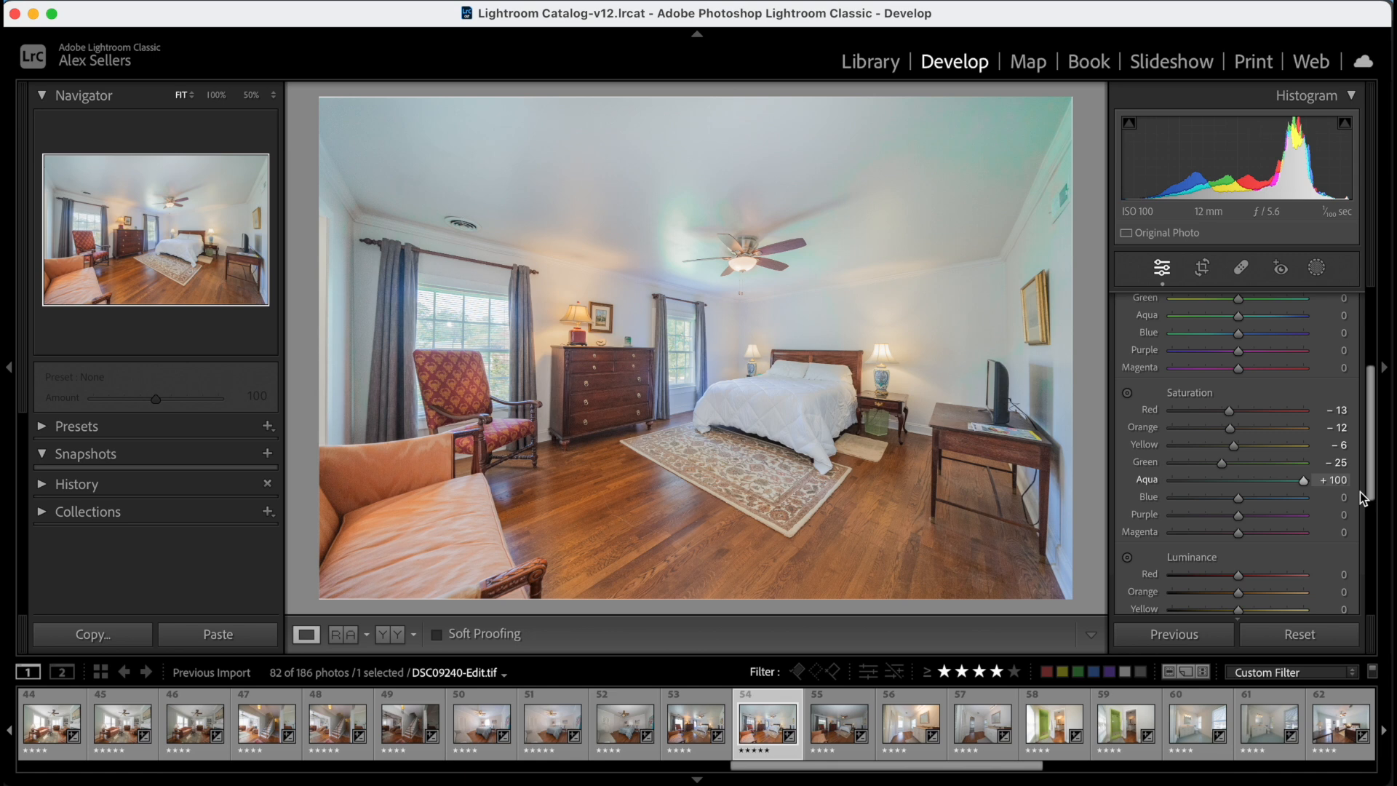
mouse_move(683, 261)
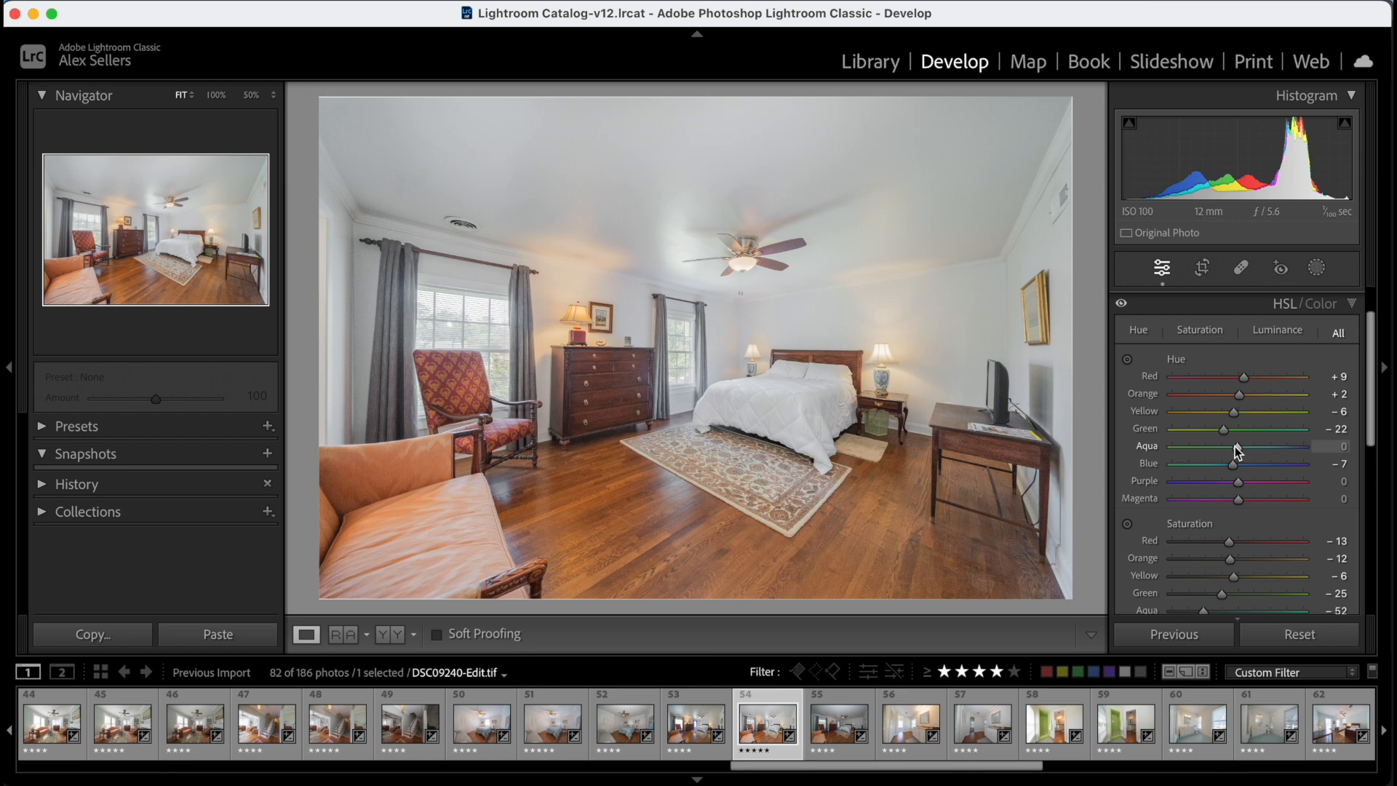
Set Blue -76, Purple -36, Magenta -22 saturation and adjust luminance from Red to Blue
scroll(down, 3)
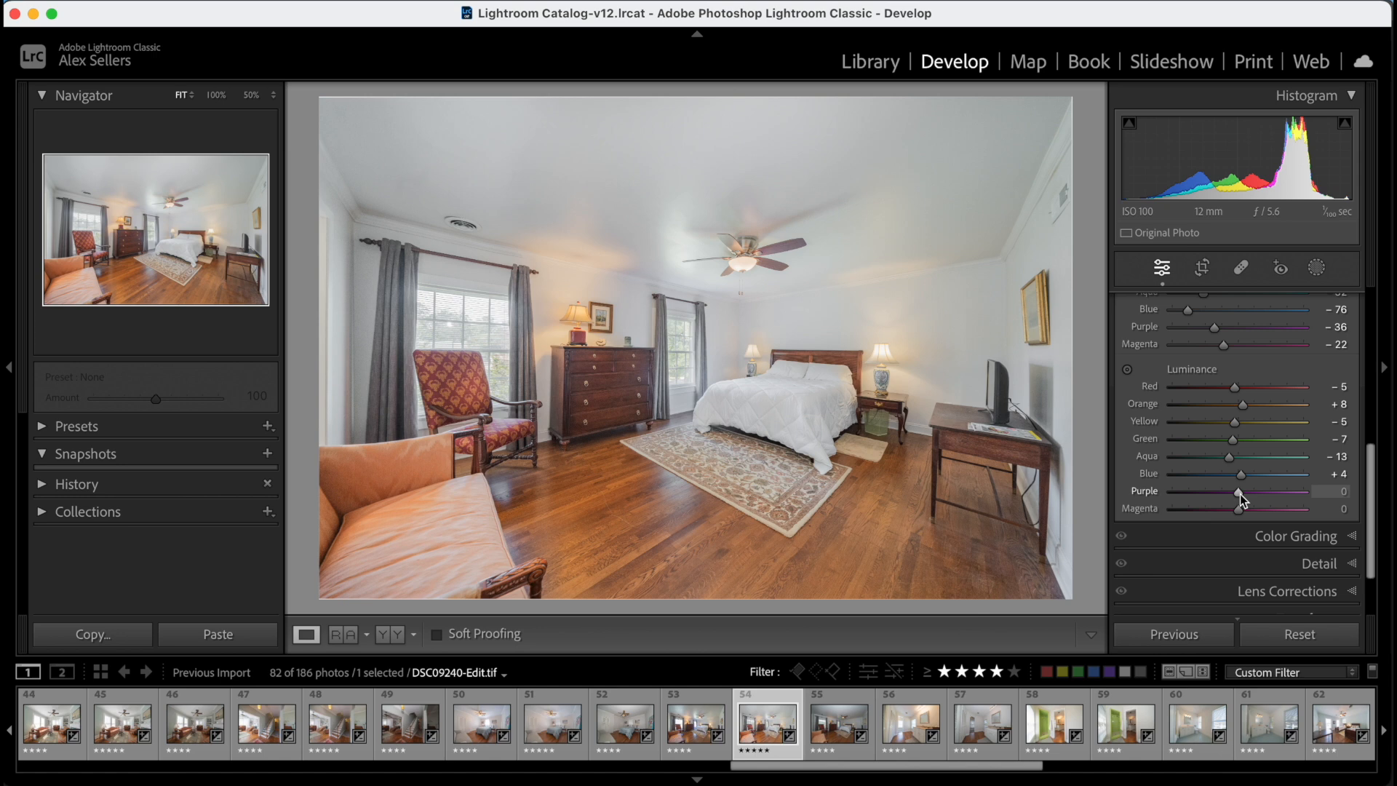
Check Detail noise reduction, then verify Remove Chromatic Aberration and Enable Profile Corrections
scroll(down, 3)
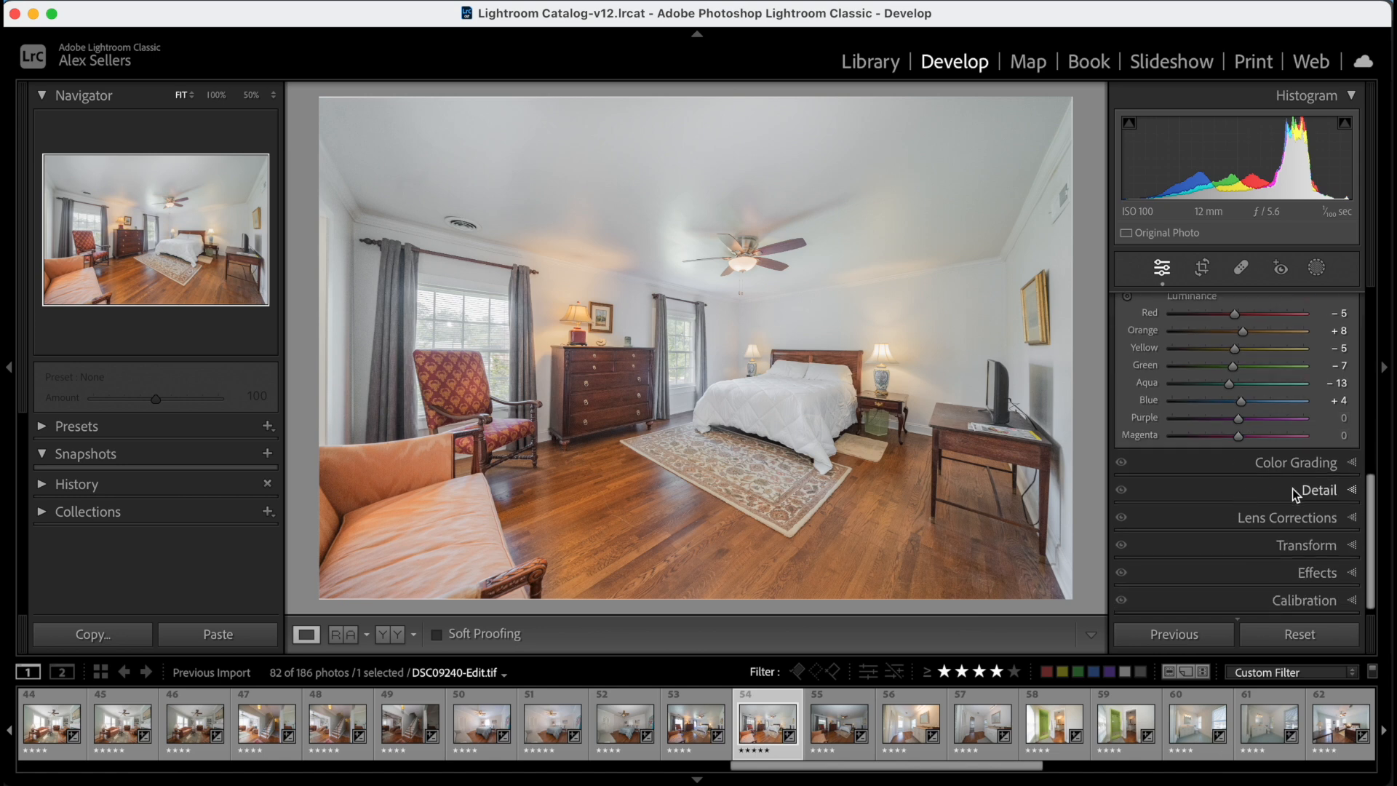
click(1319, 495)
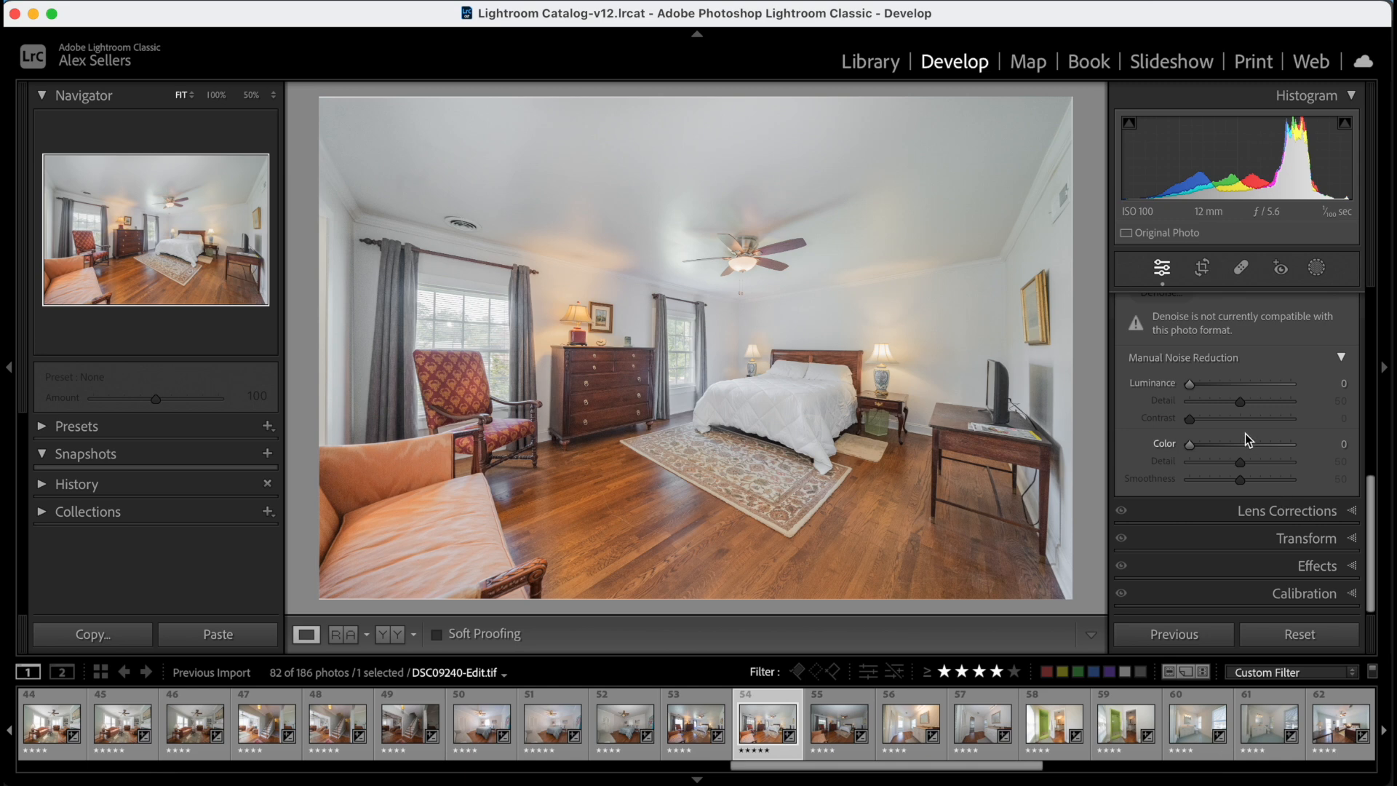
scroll(up, 3)
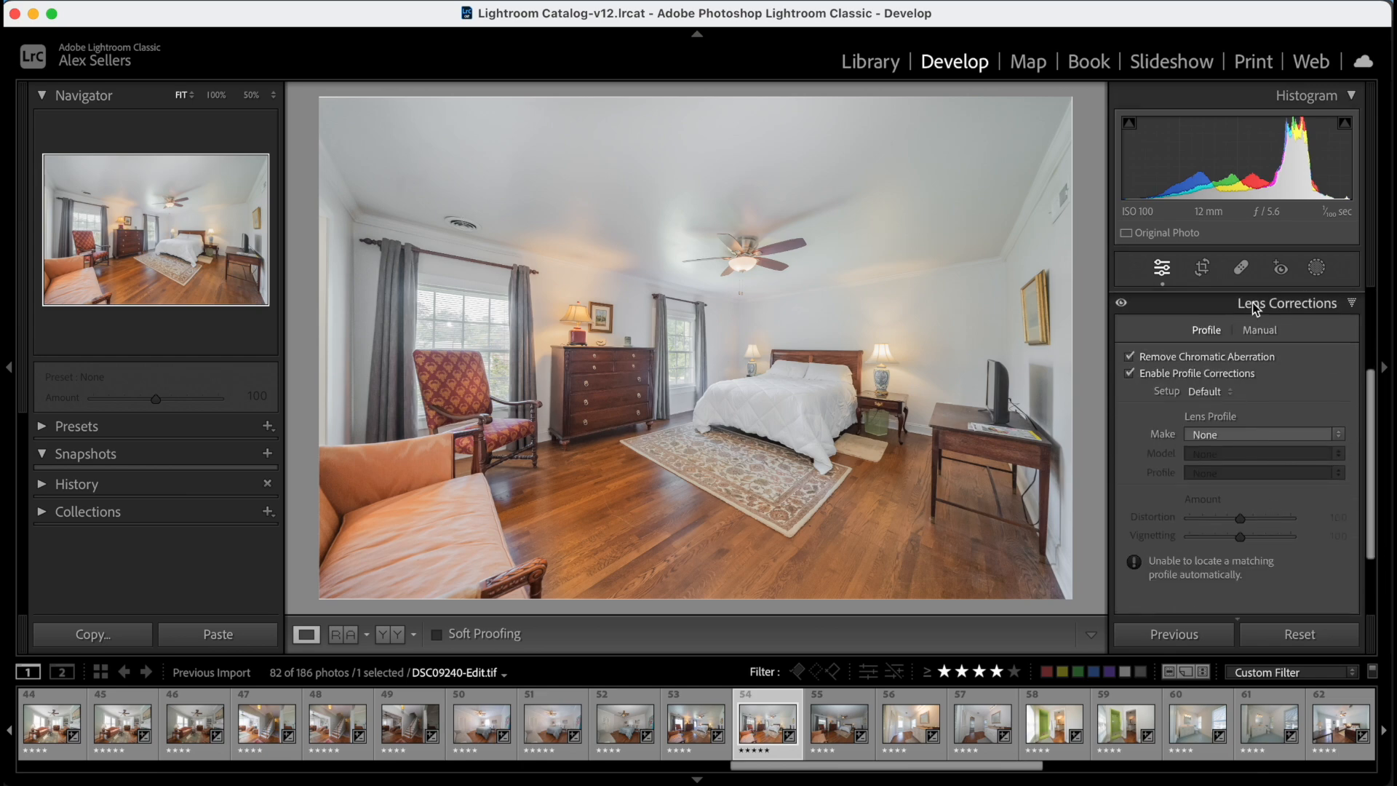
click(1200, 267)
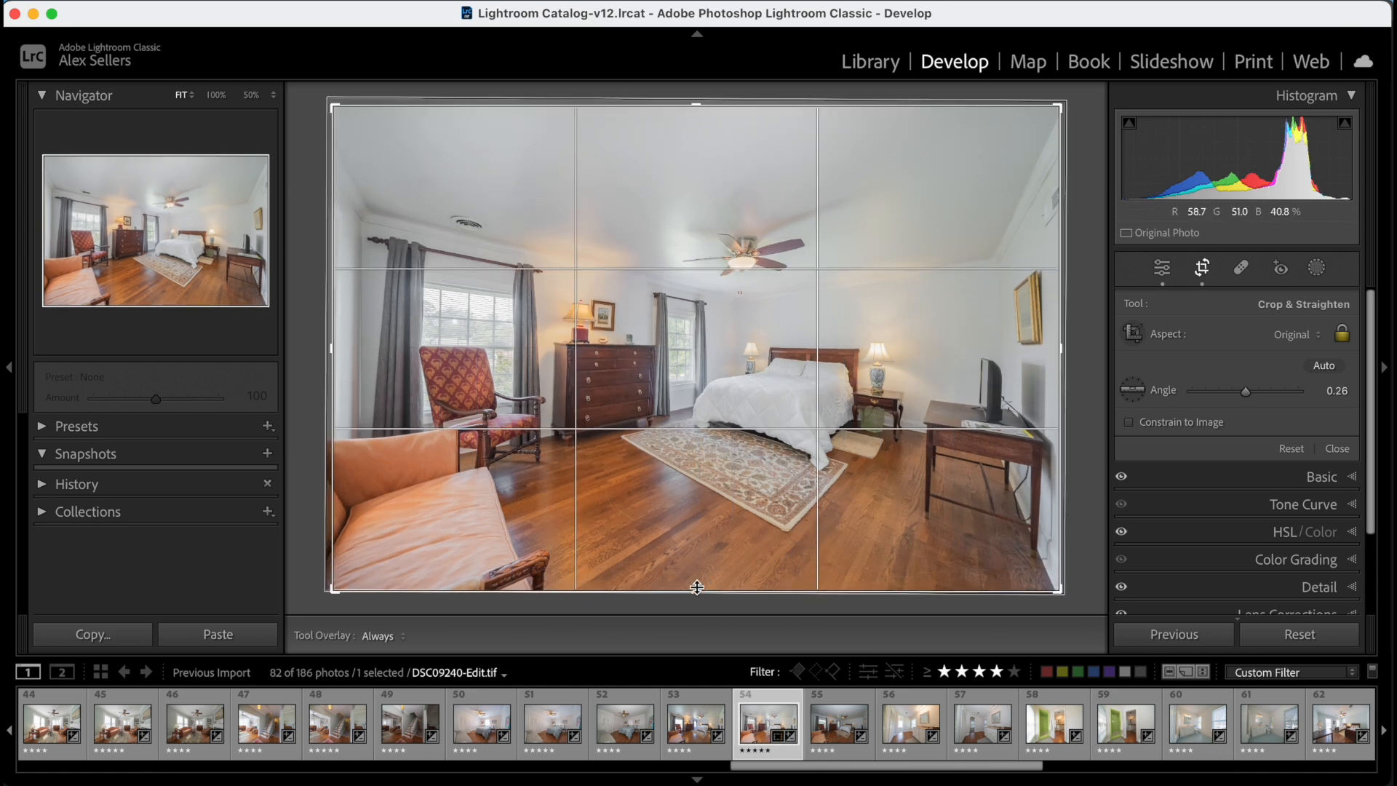
Adjust the crop edges and straightening angle in Crop & Straighten
click(1201, 268)
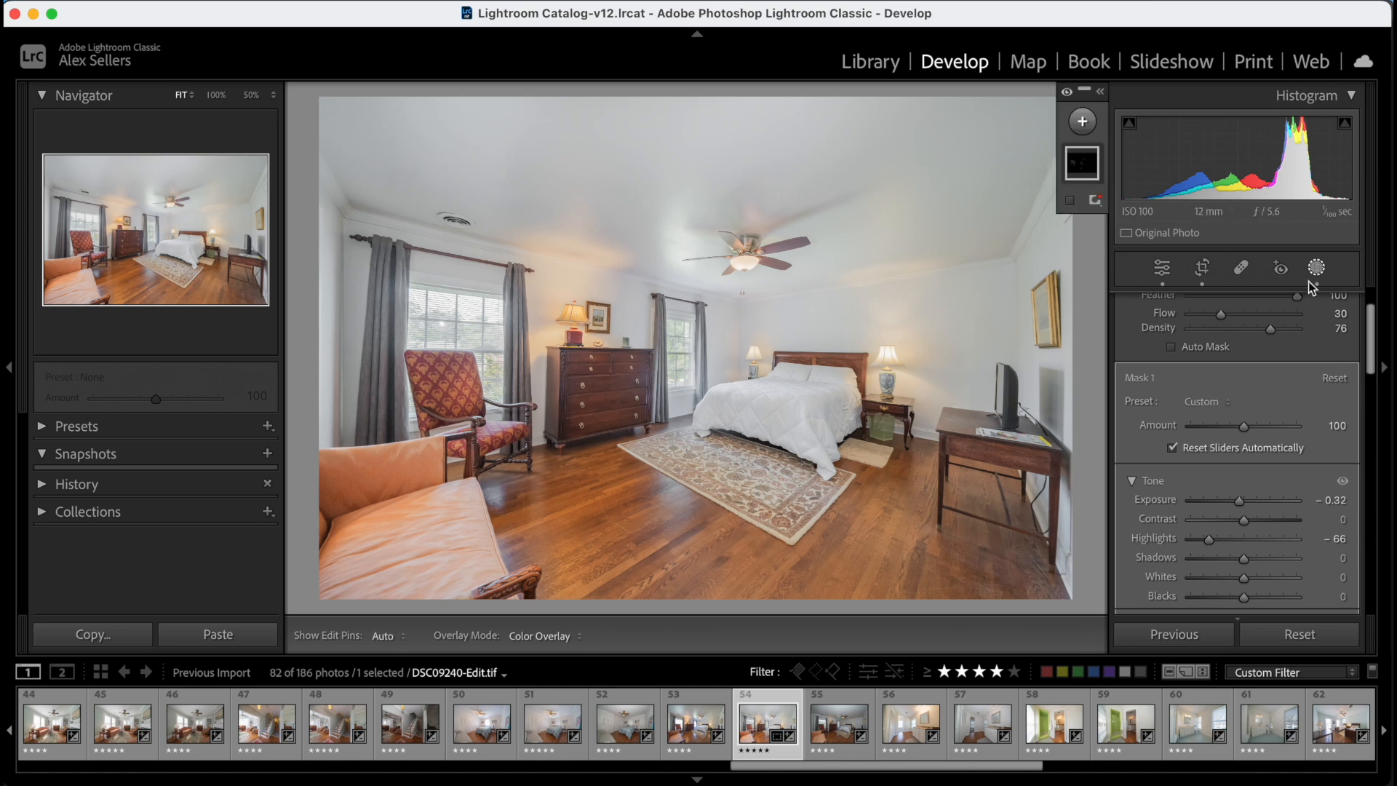
click(1161, 268)
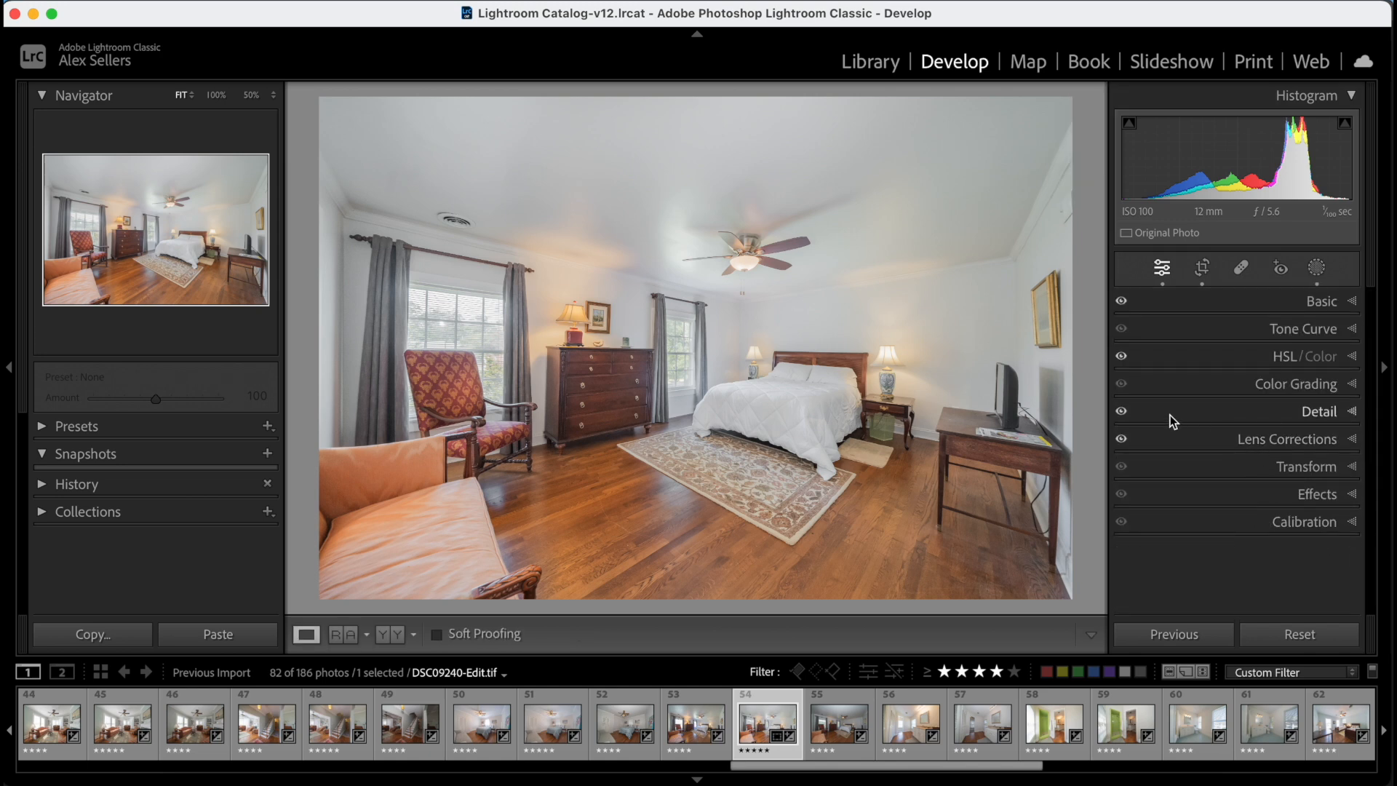
click(1317, 269)
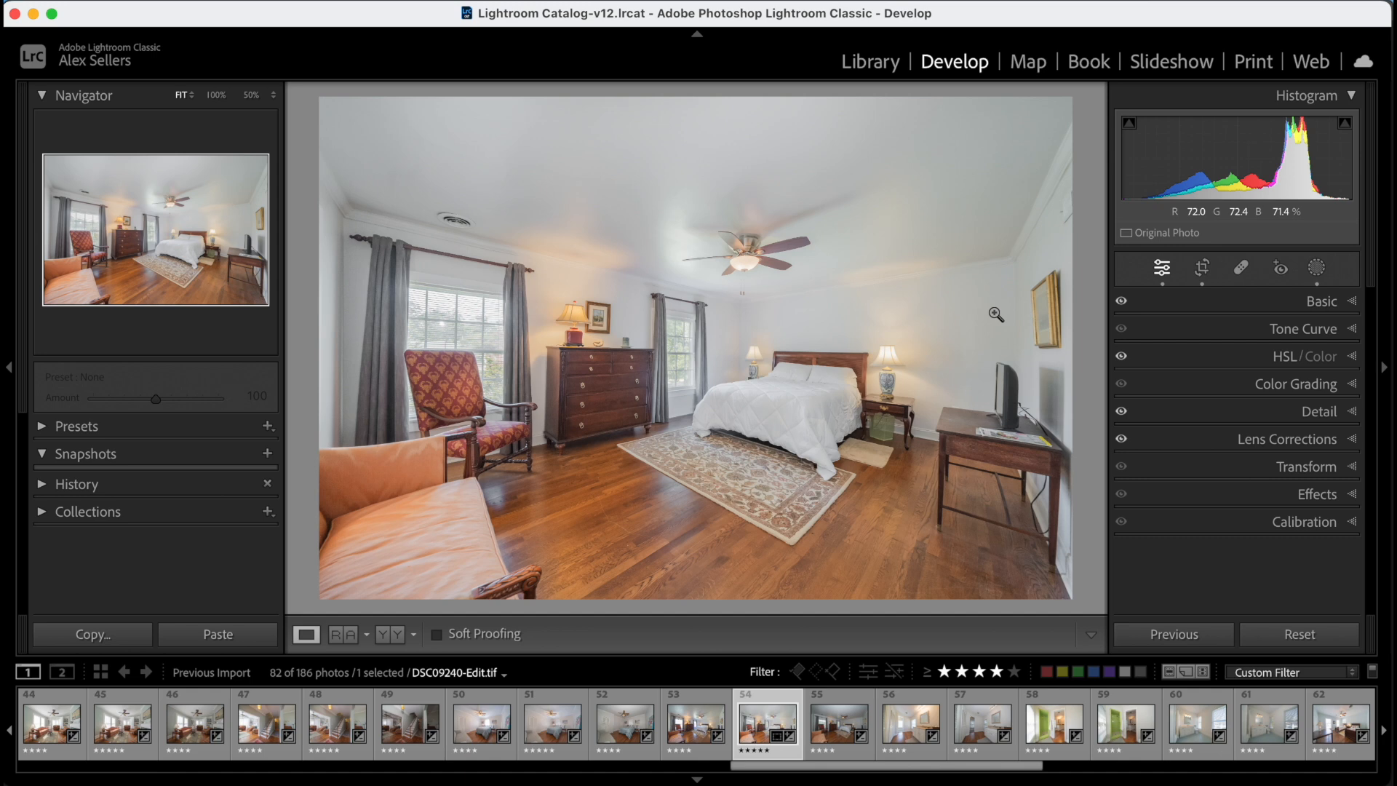
mouse_move(1017, 397)
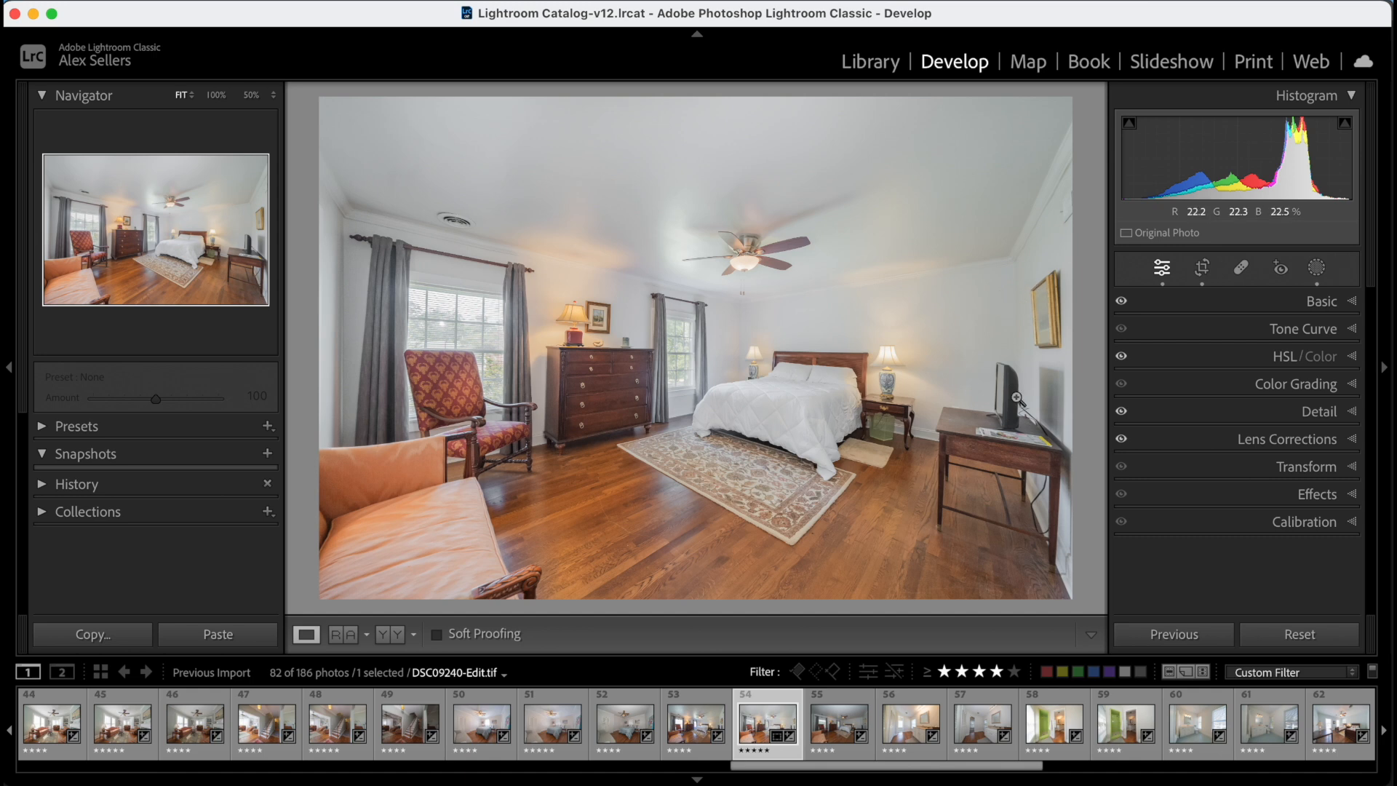